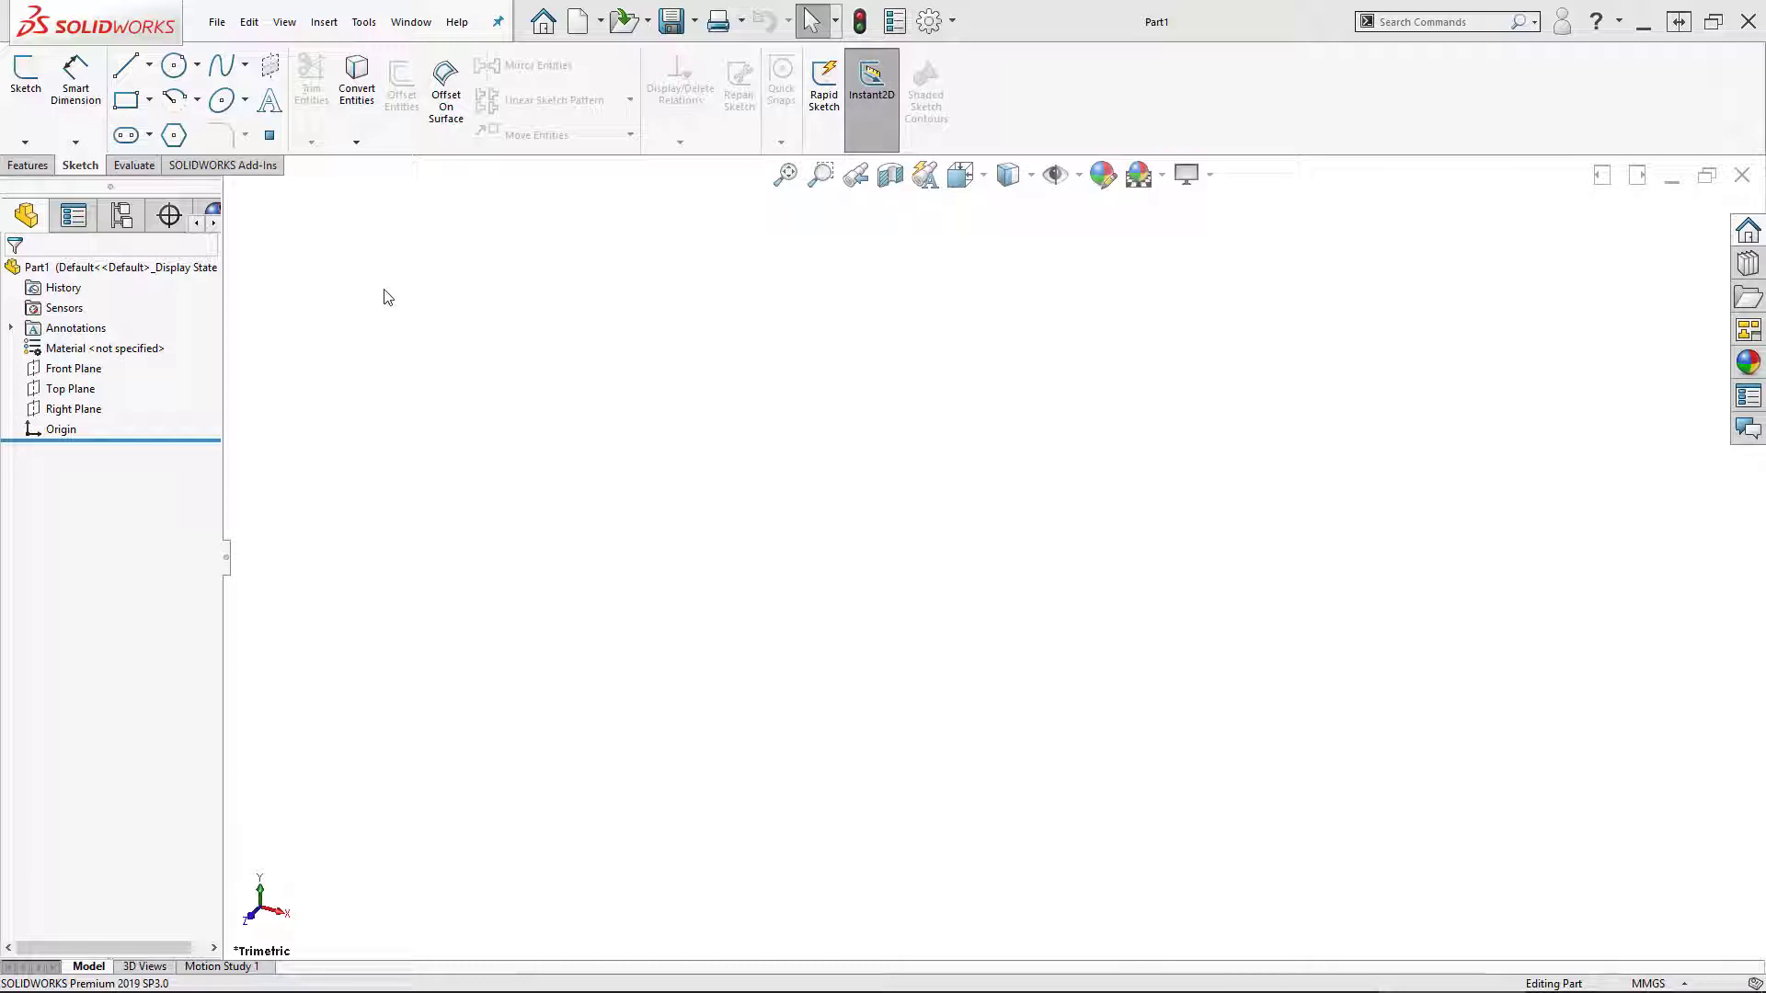
mouse_move(239, 343)
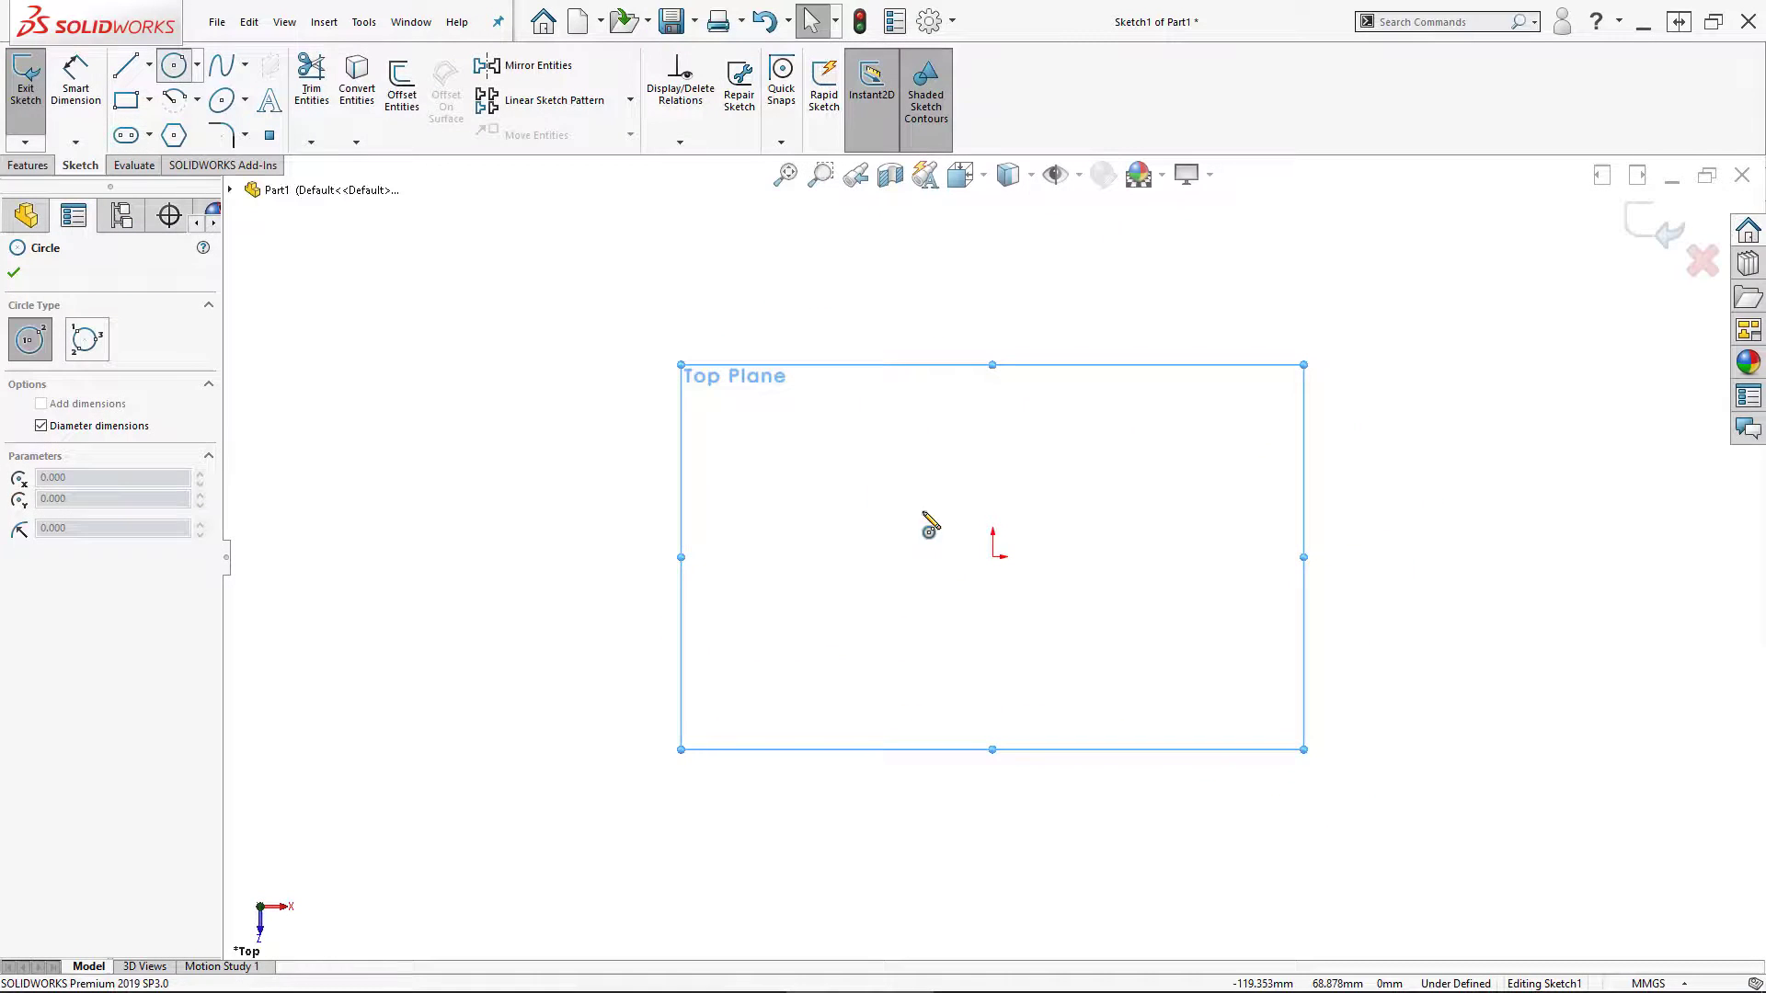
Draw a circle centred on the sketch origin of the Top Plane.
left_click_drag(991, 552, 1217, 715)
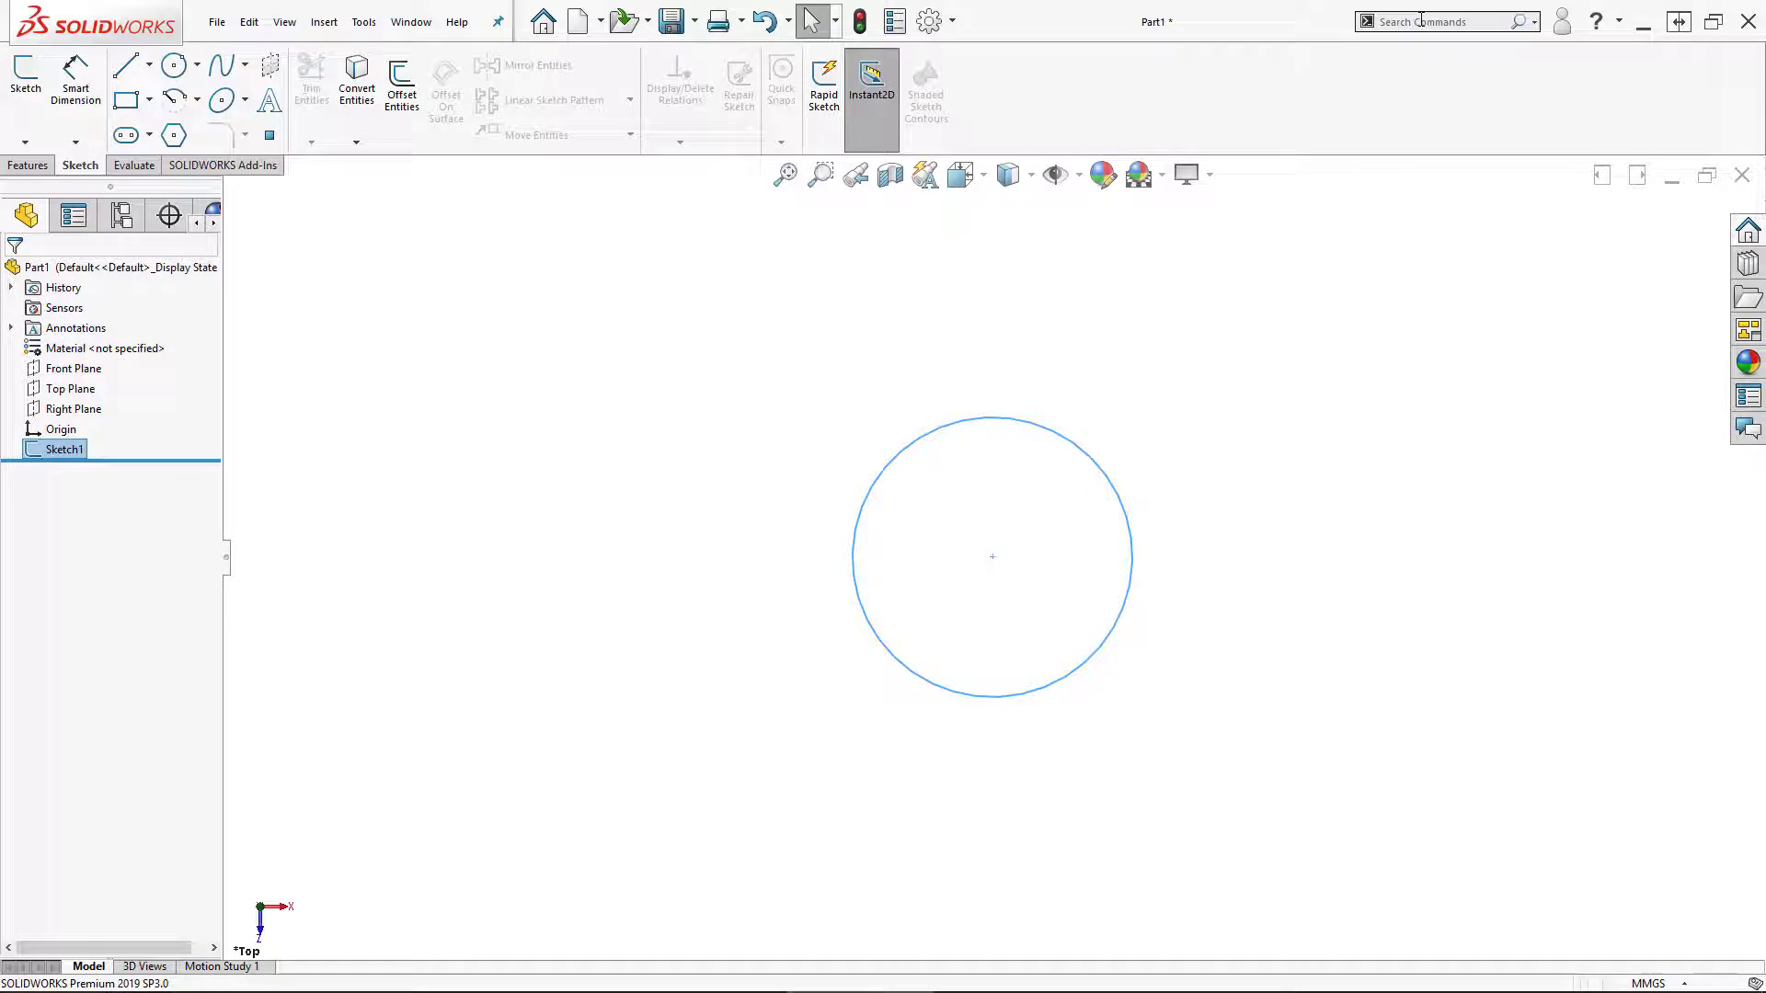
Find the 'helix' command via search and start Helix and Spiral on the circle.
left_click(1446, 20)
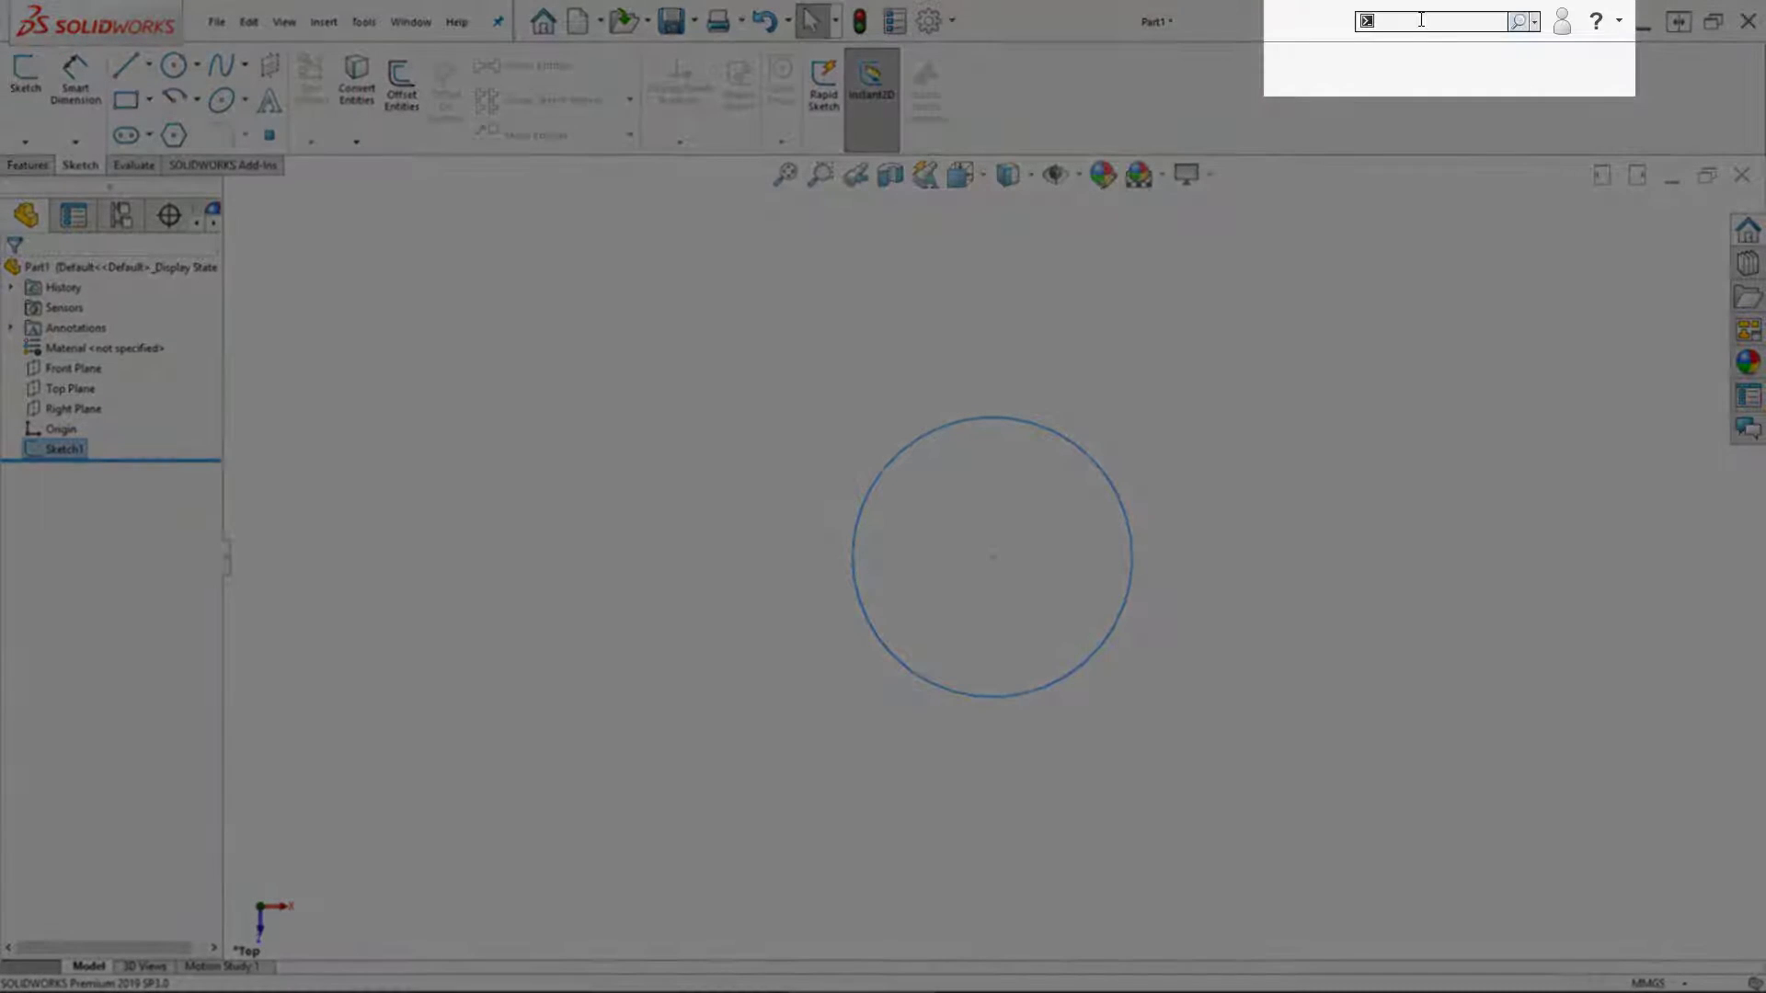
type("helix")
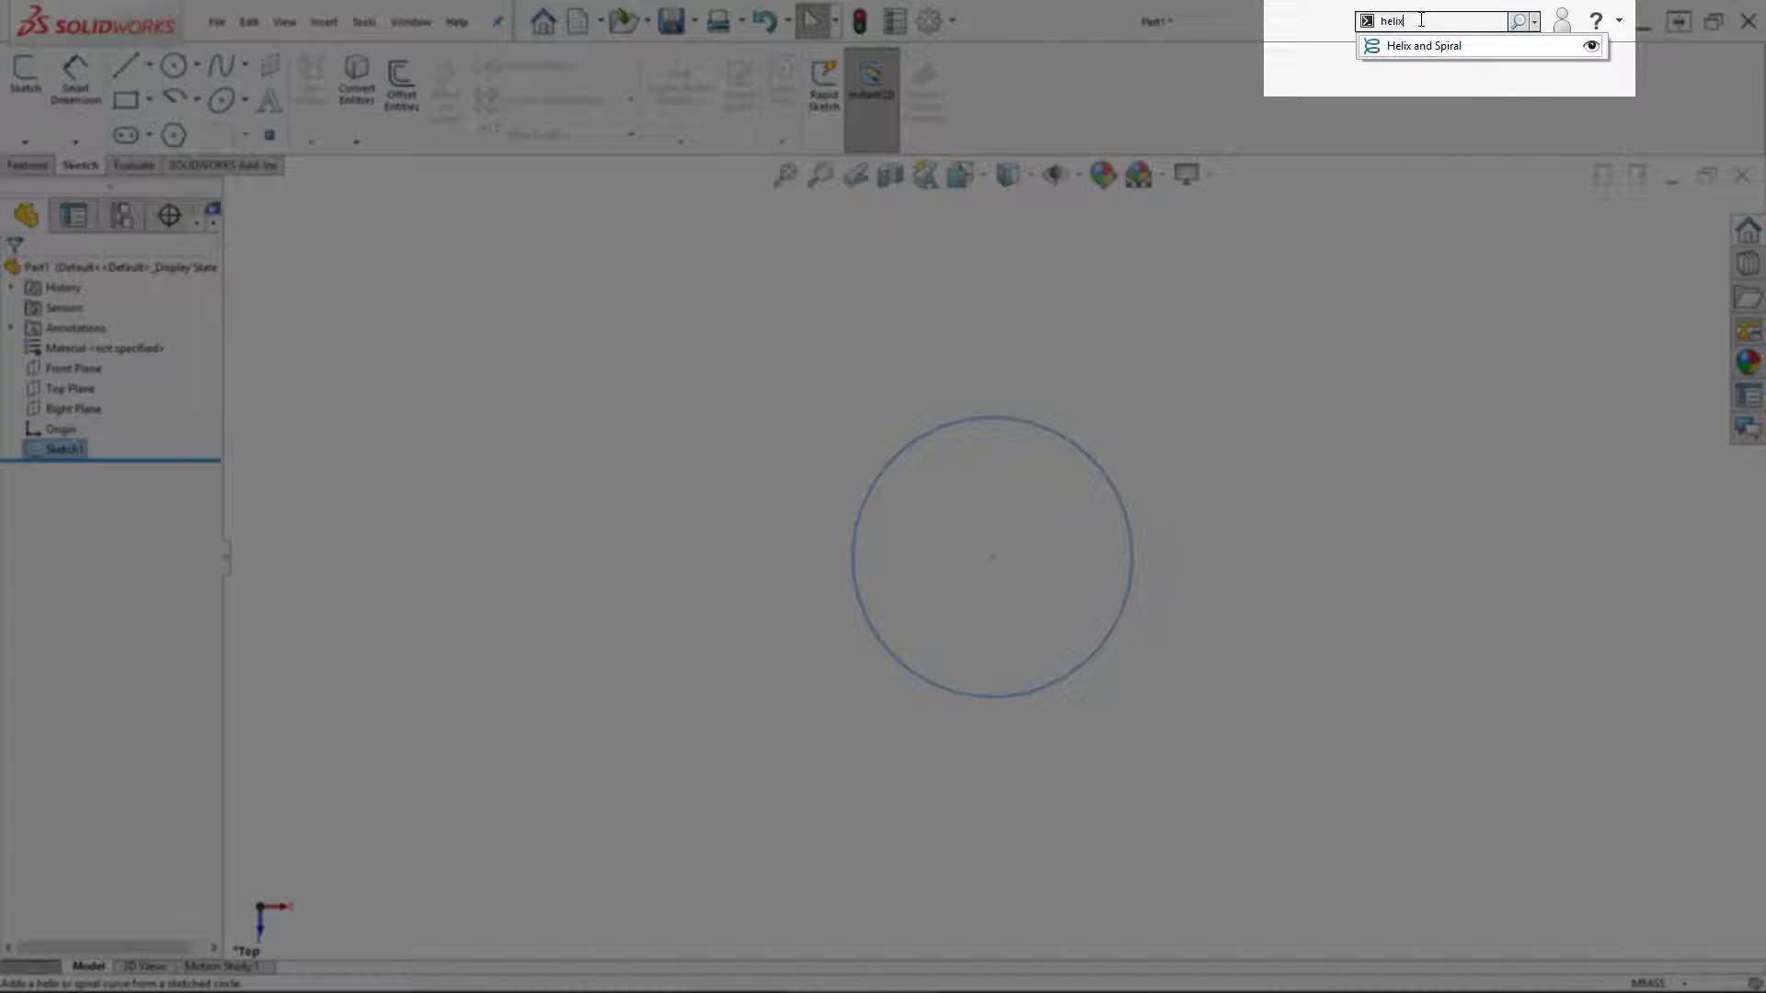
left_click(1422, 44)
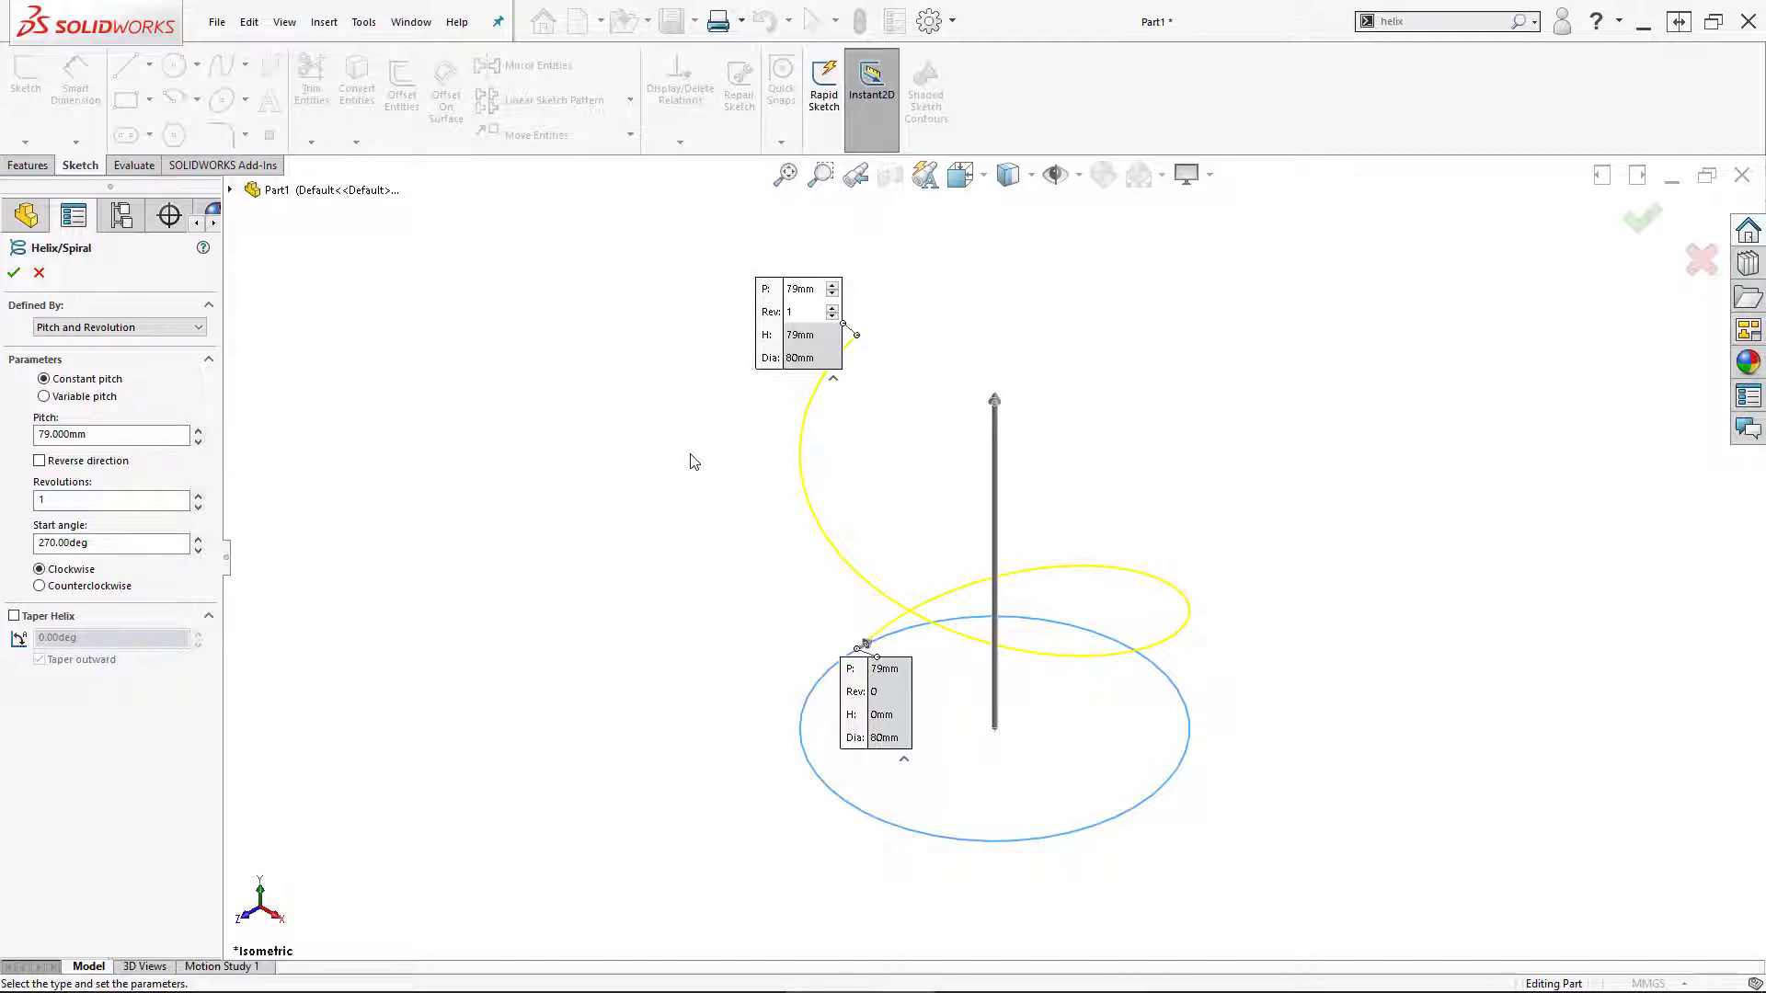
mouse_move(637, 434)
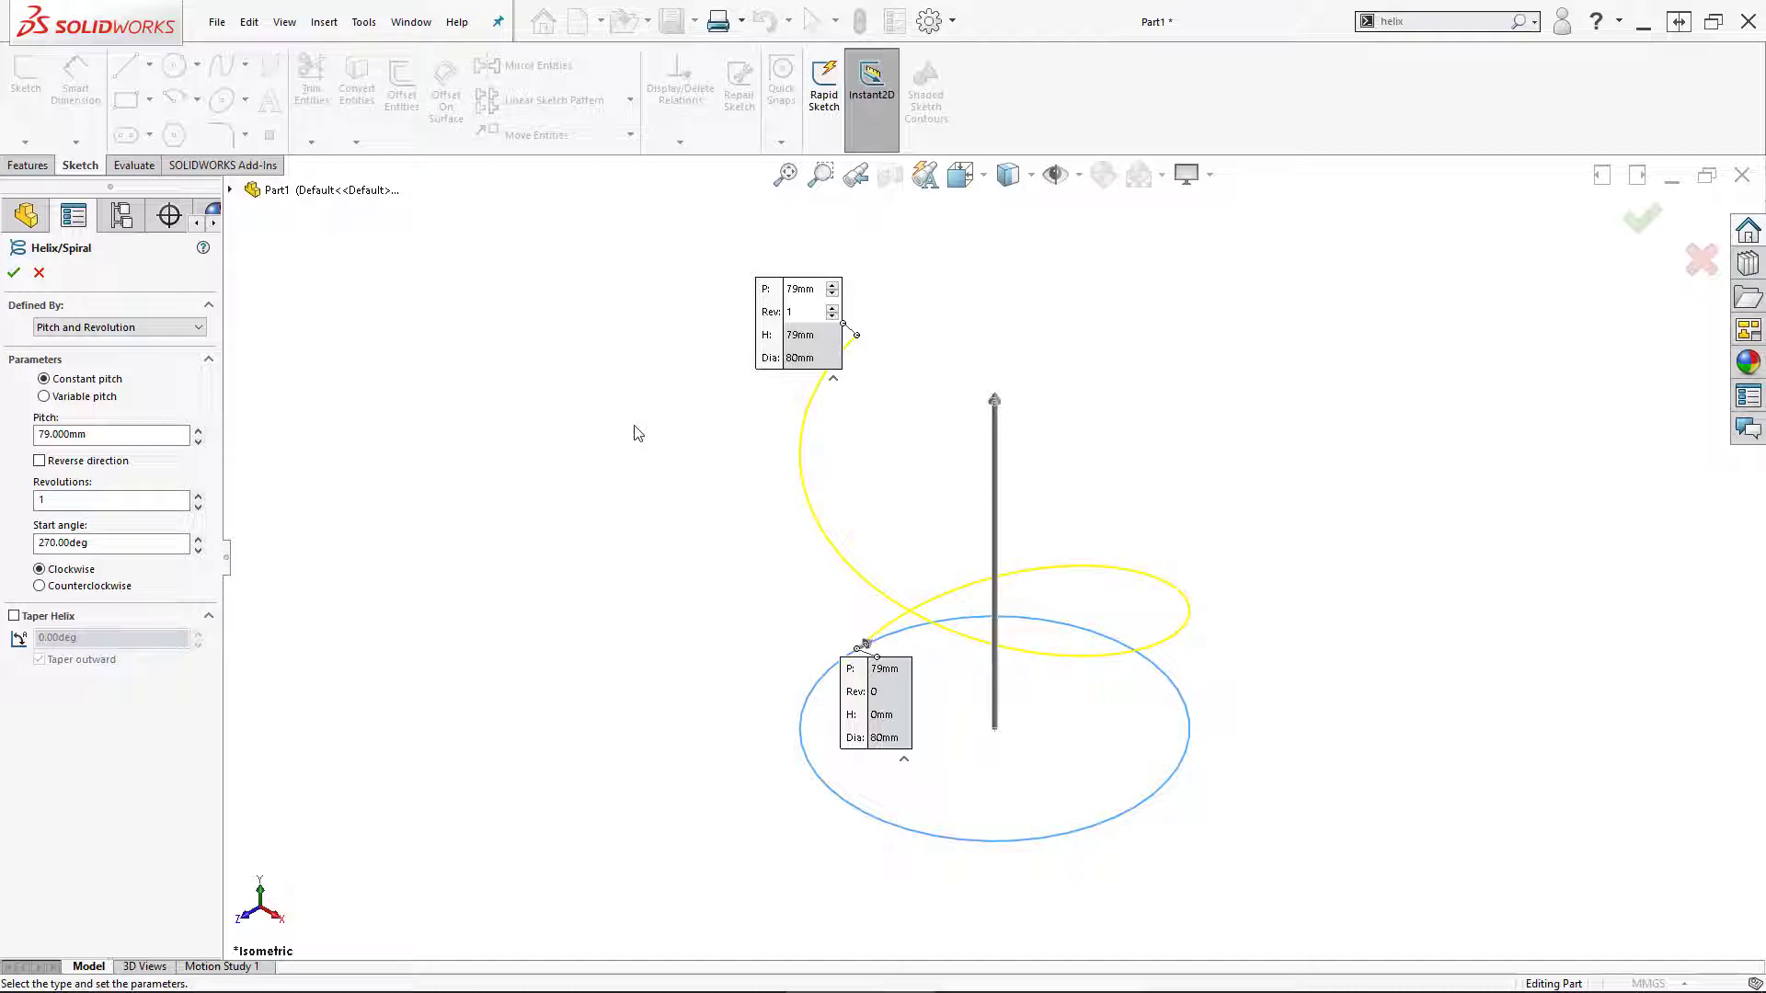
Define the helix by constant Pitch and Revolution with 5 revolutions.
left_click(208, 329)
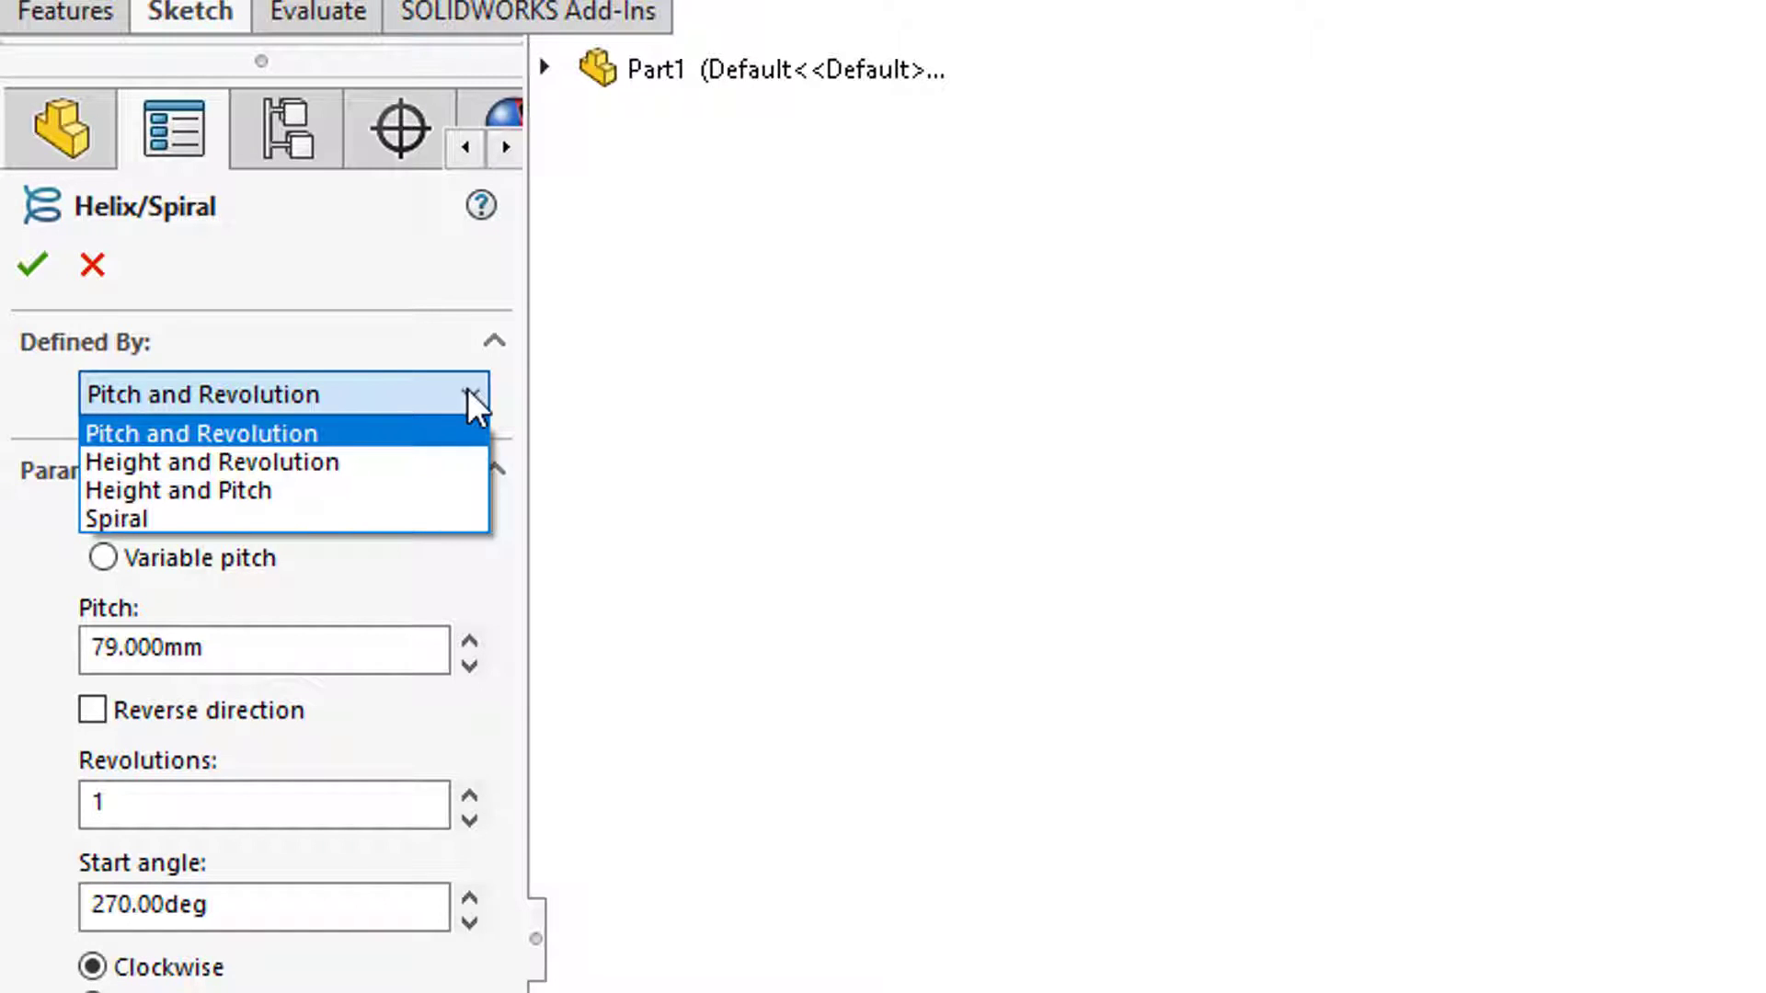
left_click(200, 433)
type("40.000")
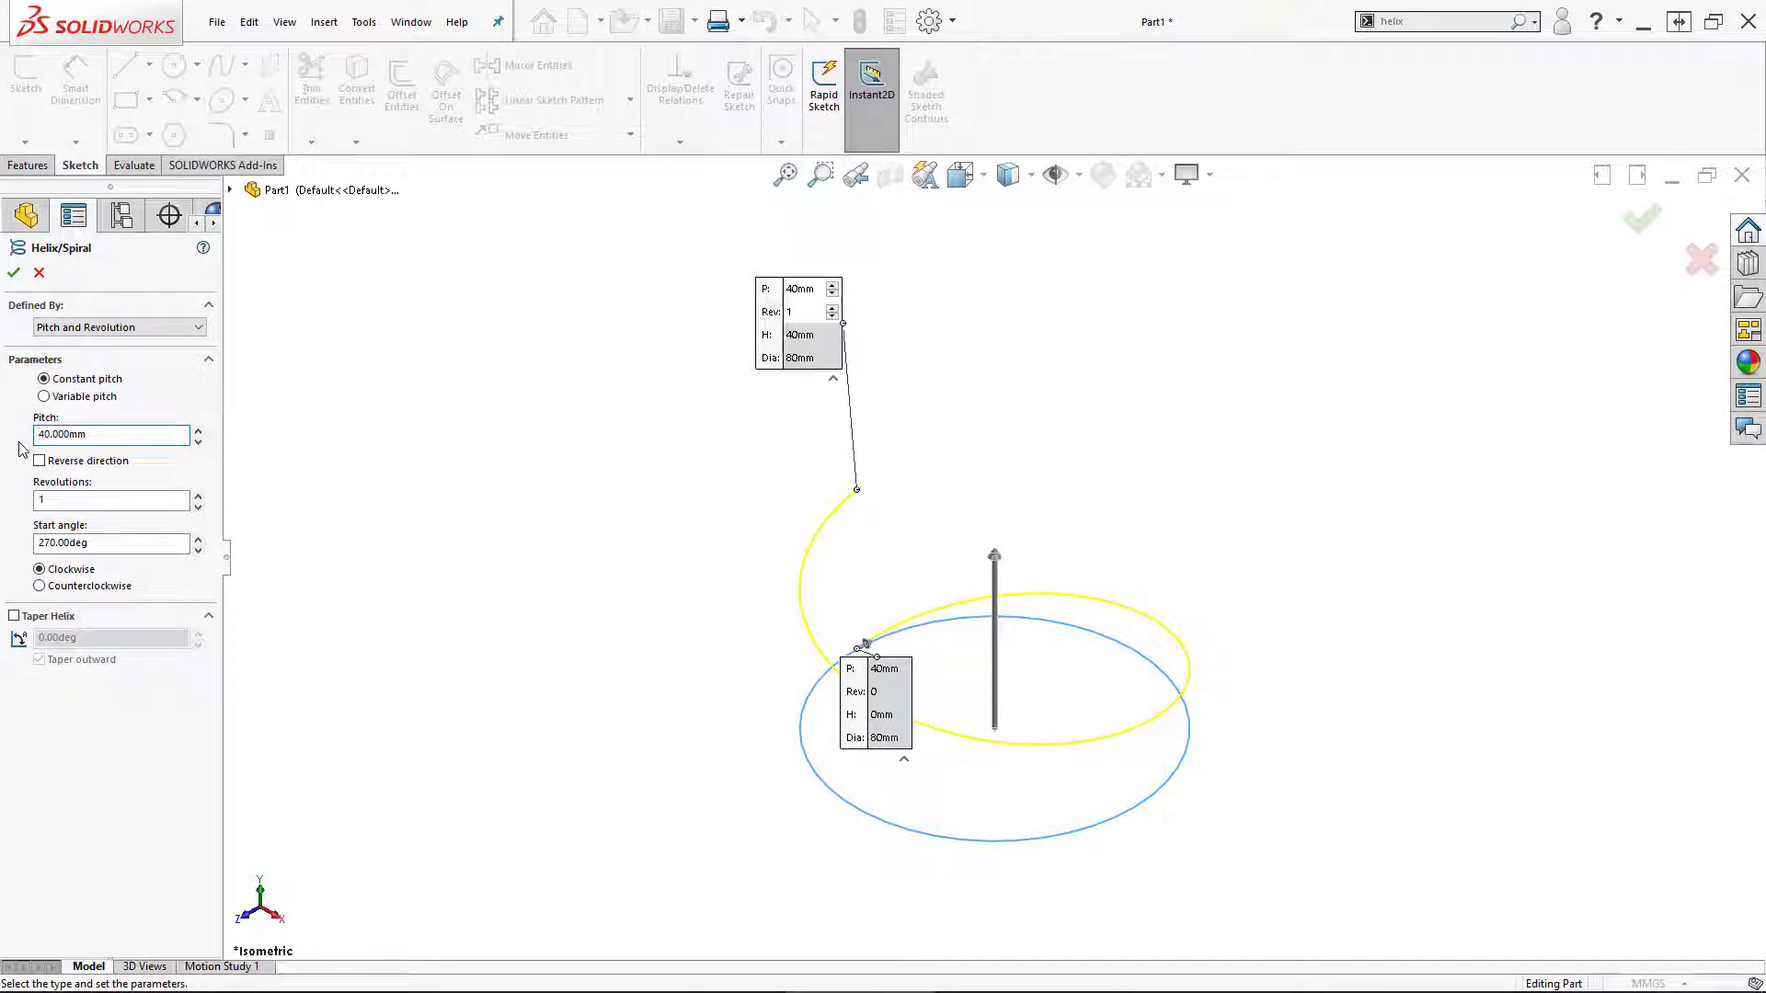
left_click(106, 501)
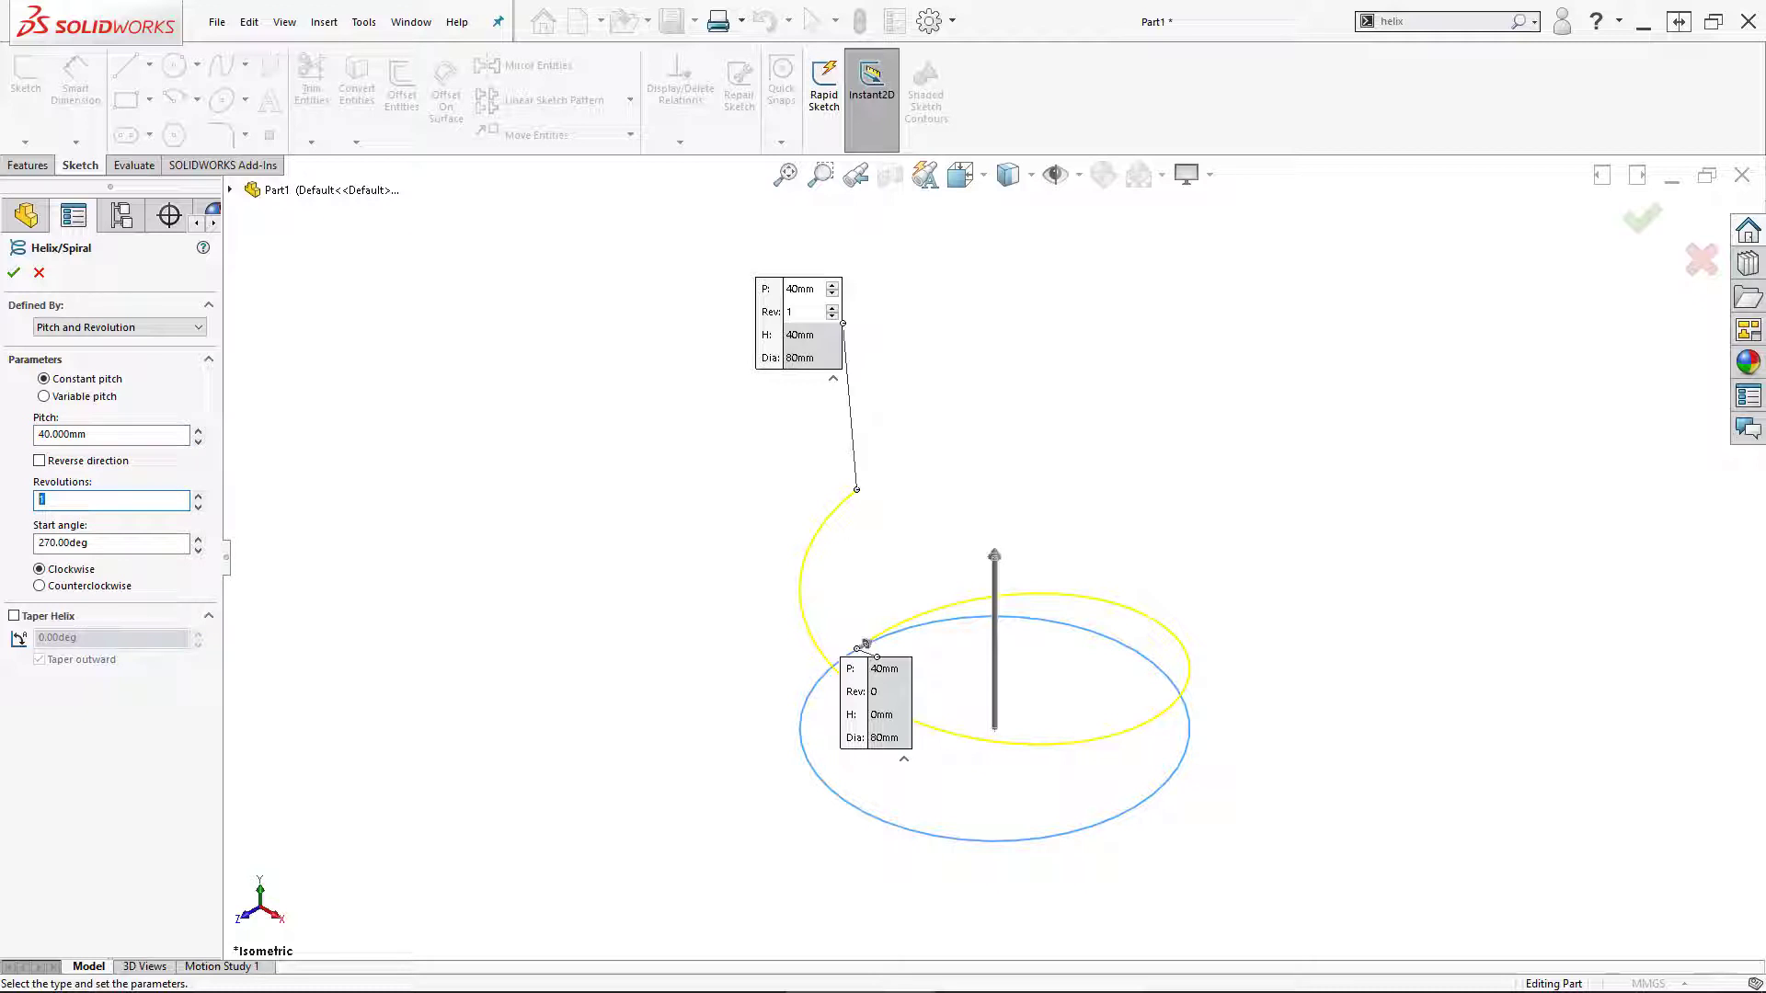
type("5")
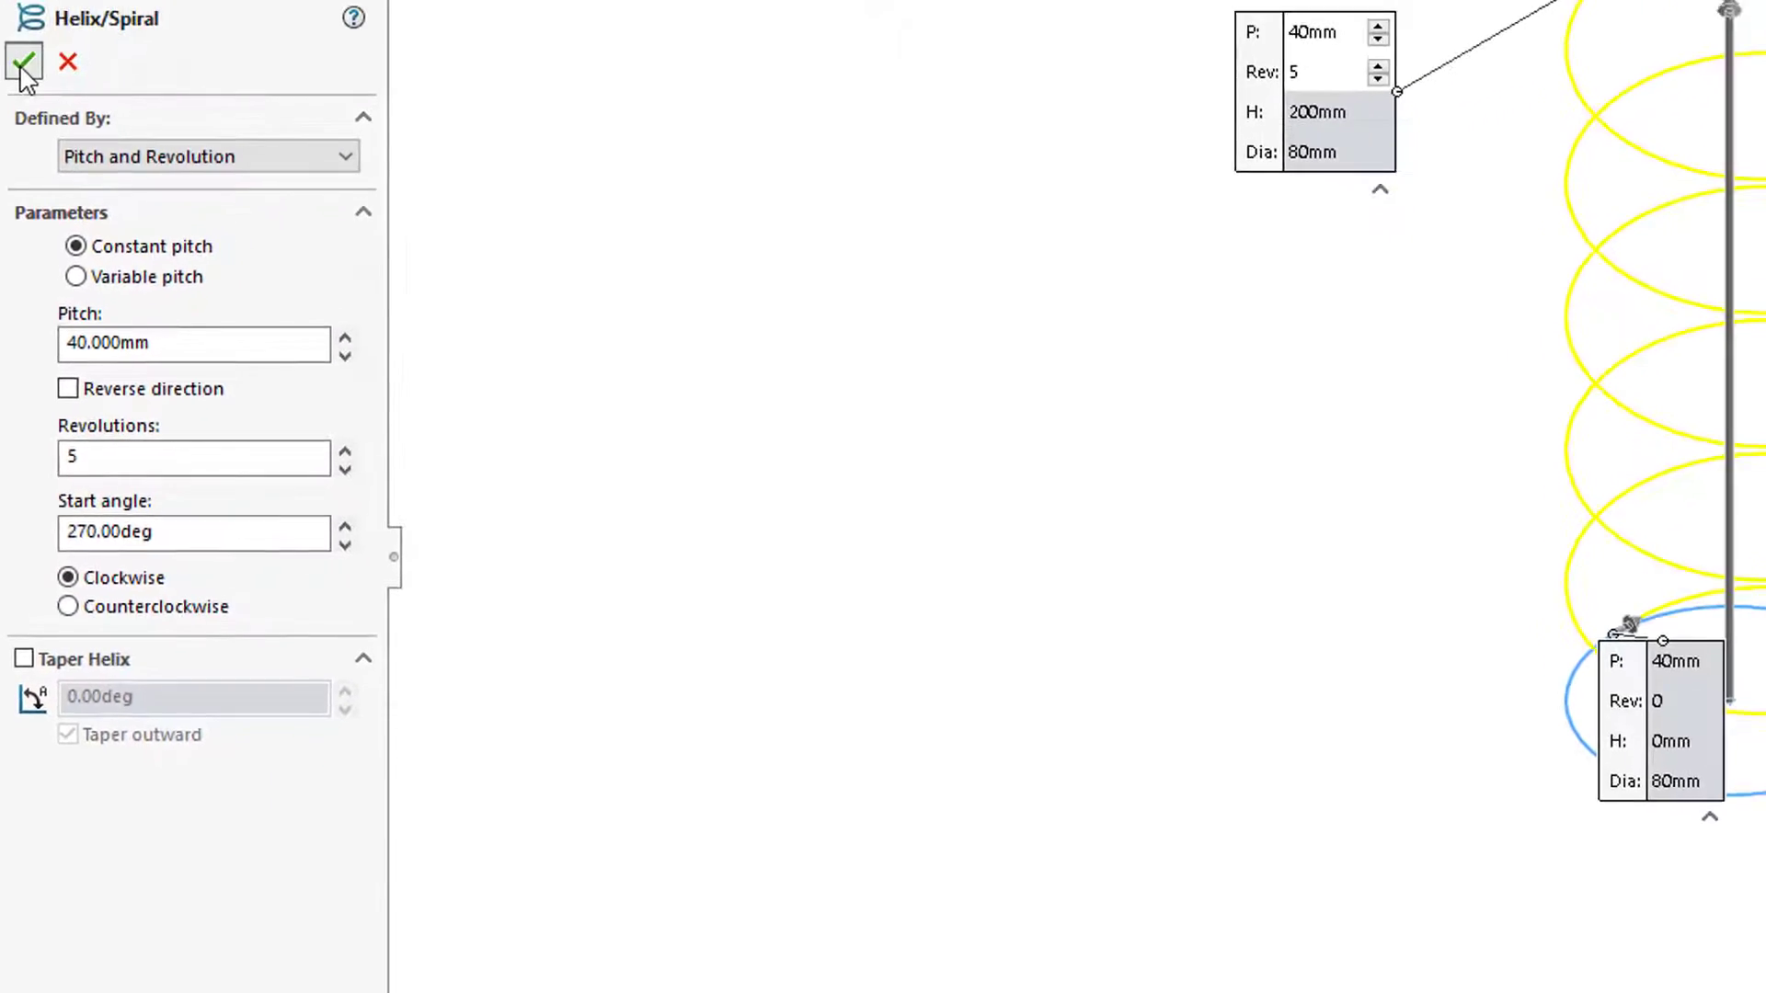
Confirm the 5-turn helix and start a Swept Boss/Base feature.
left_click(22, 62)
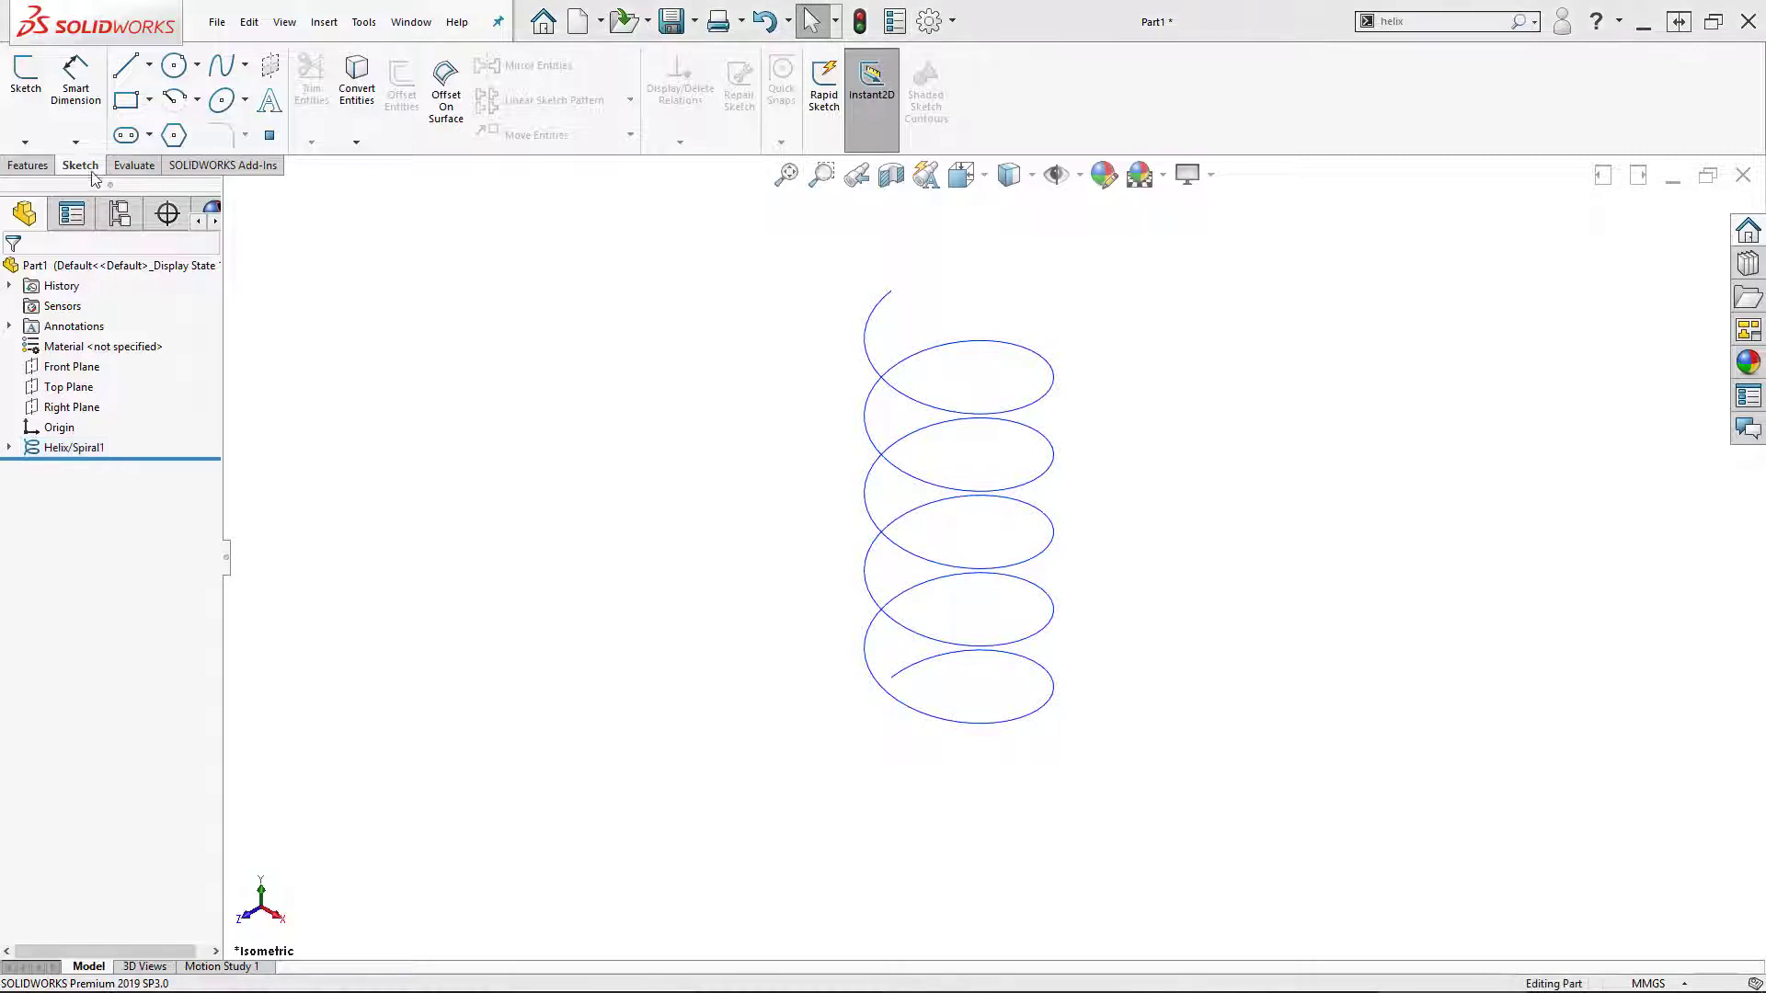
left_click(27, 164)
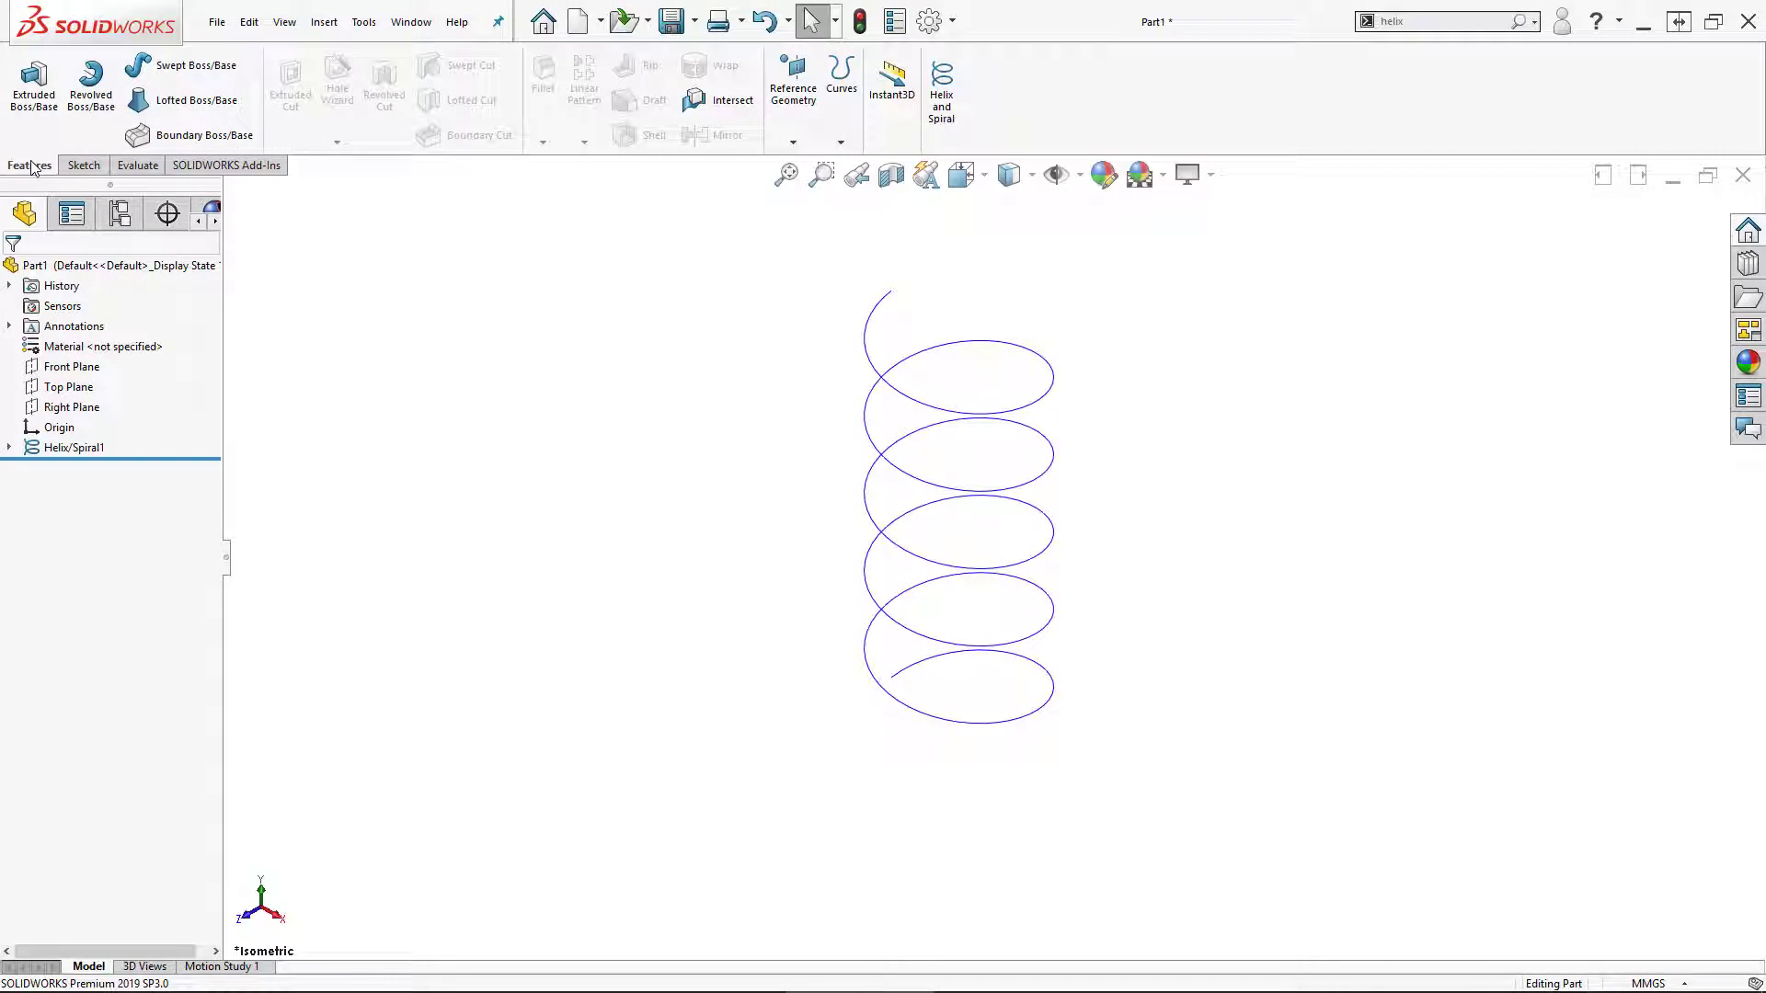
mouse_move(191, 64)
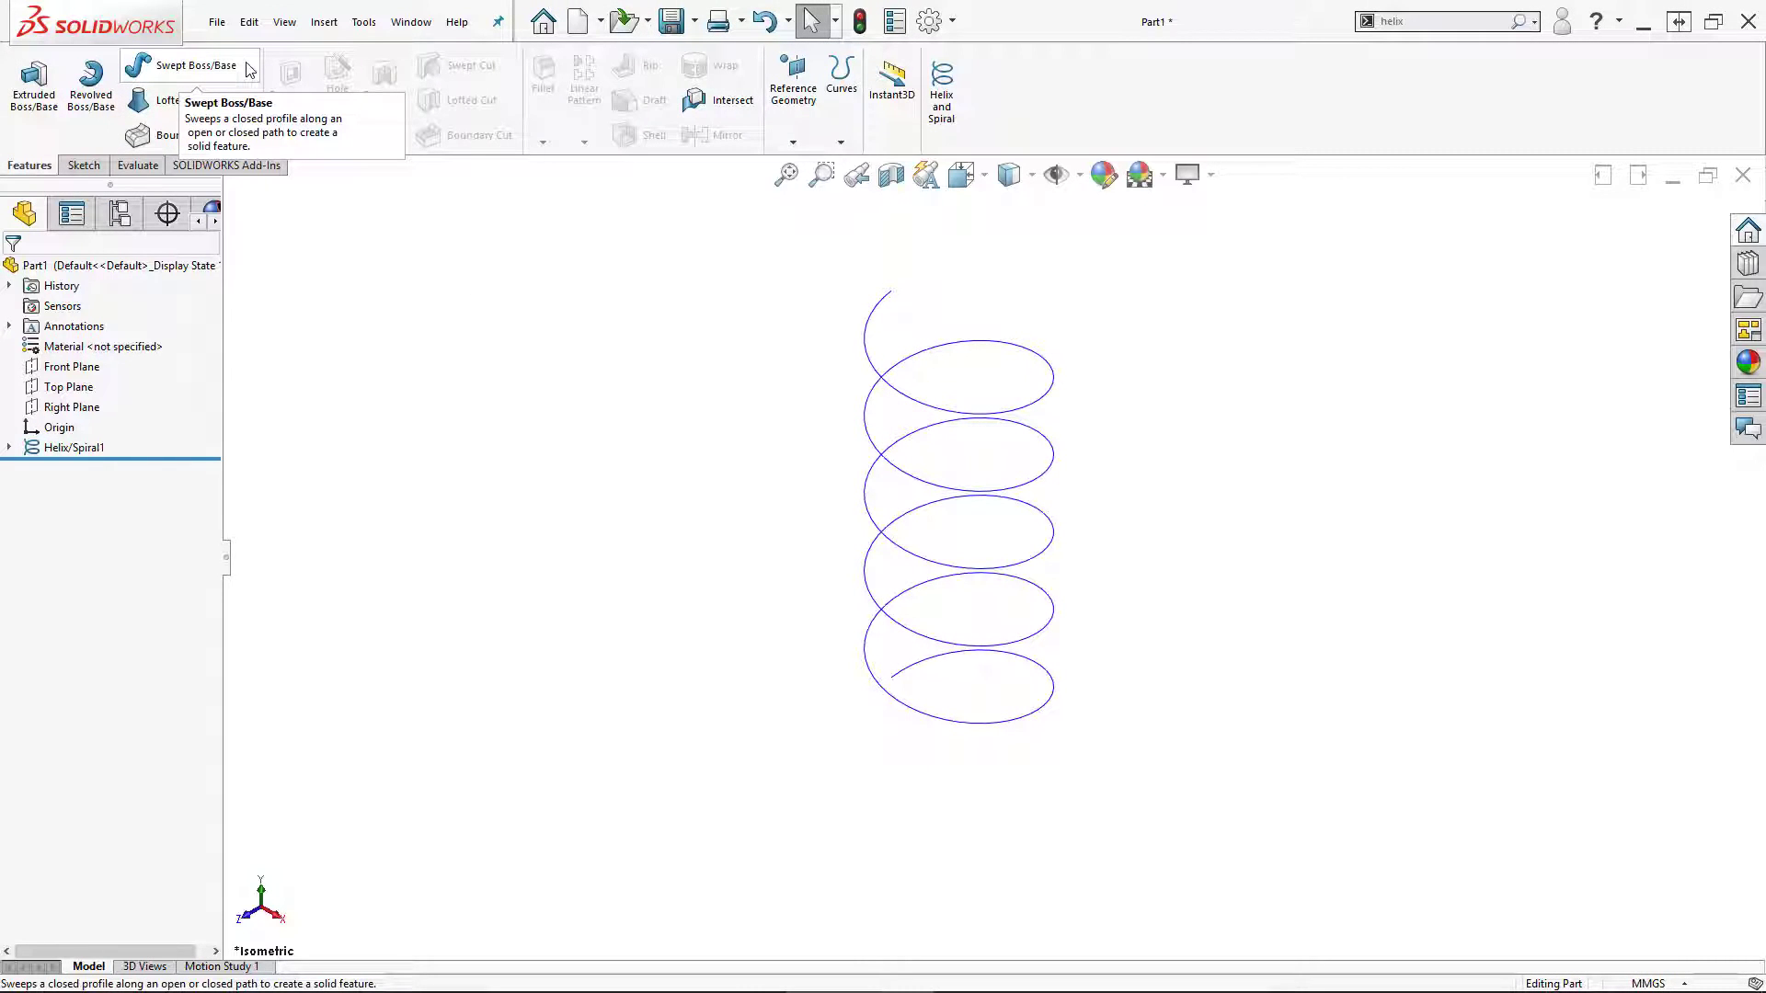
left_click(193, 66)
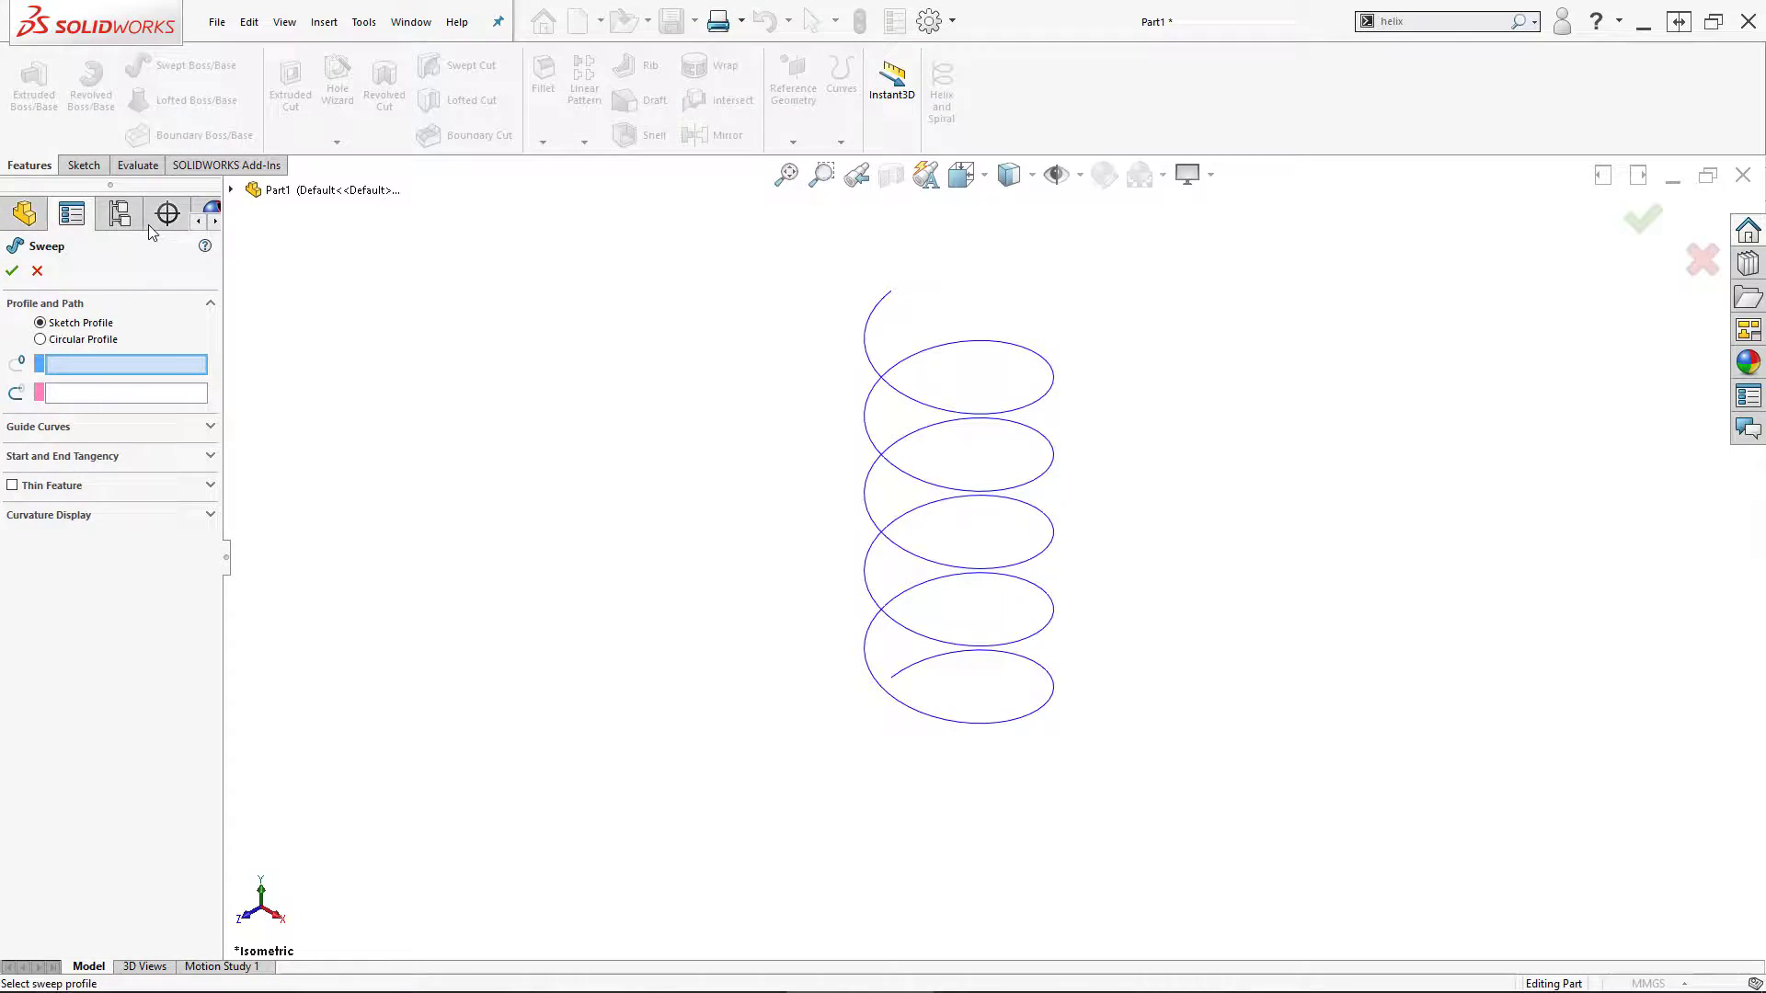
Sweep a 10mm circular profile along Helix/Spiral1 into a solid spring.
left_click(39, 341)
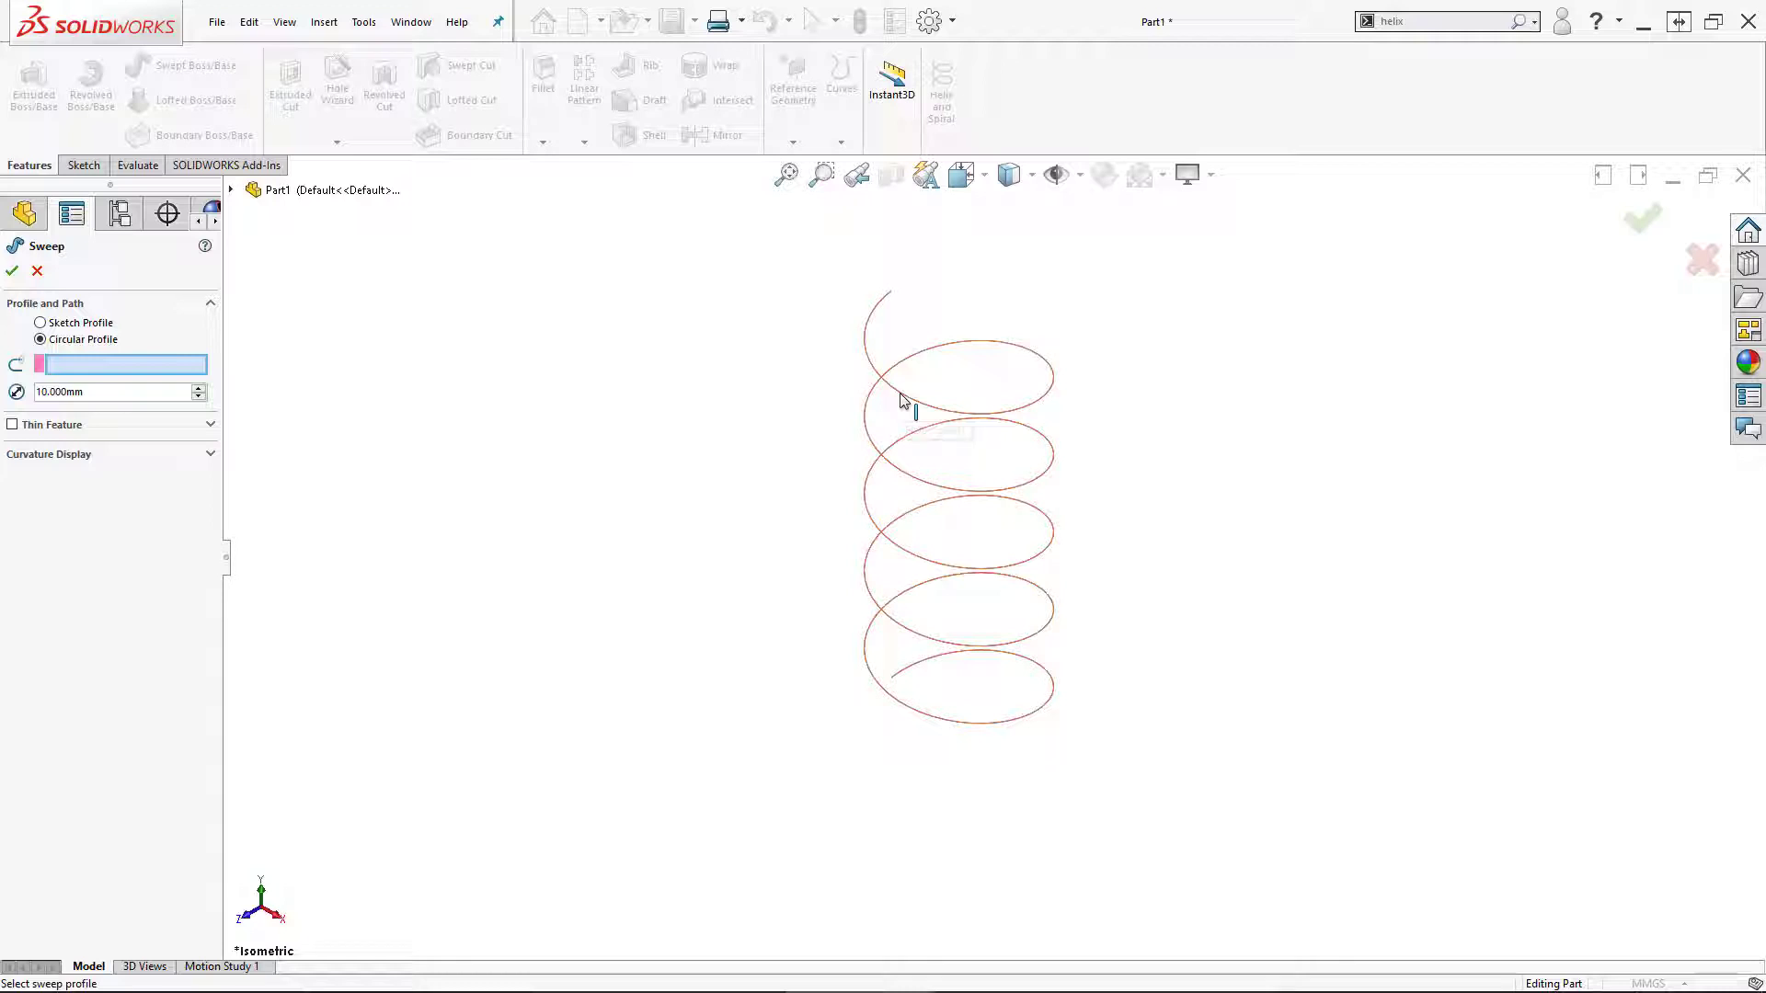
left_click(938, 408)
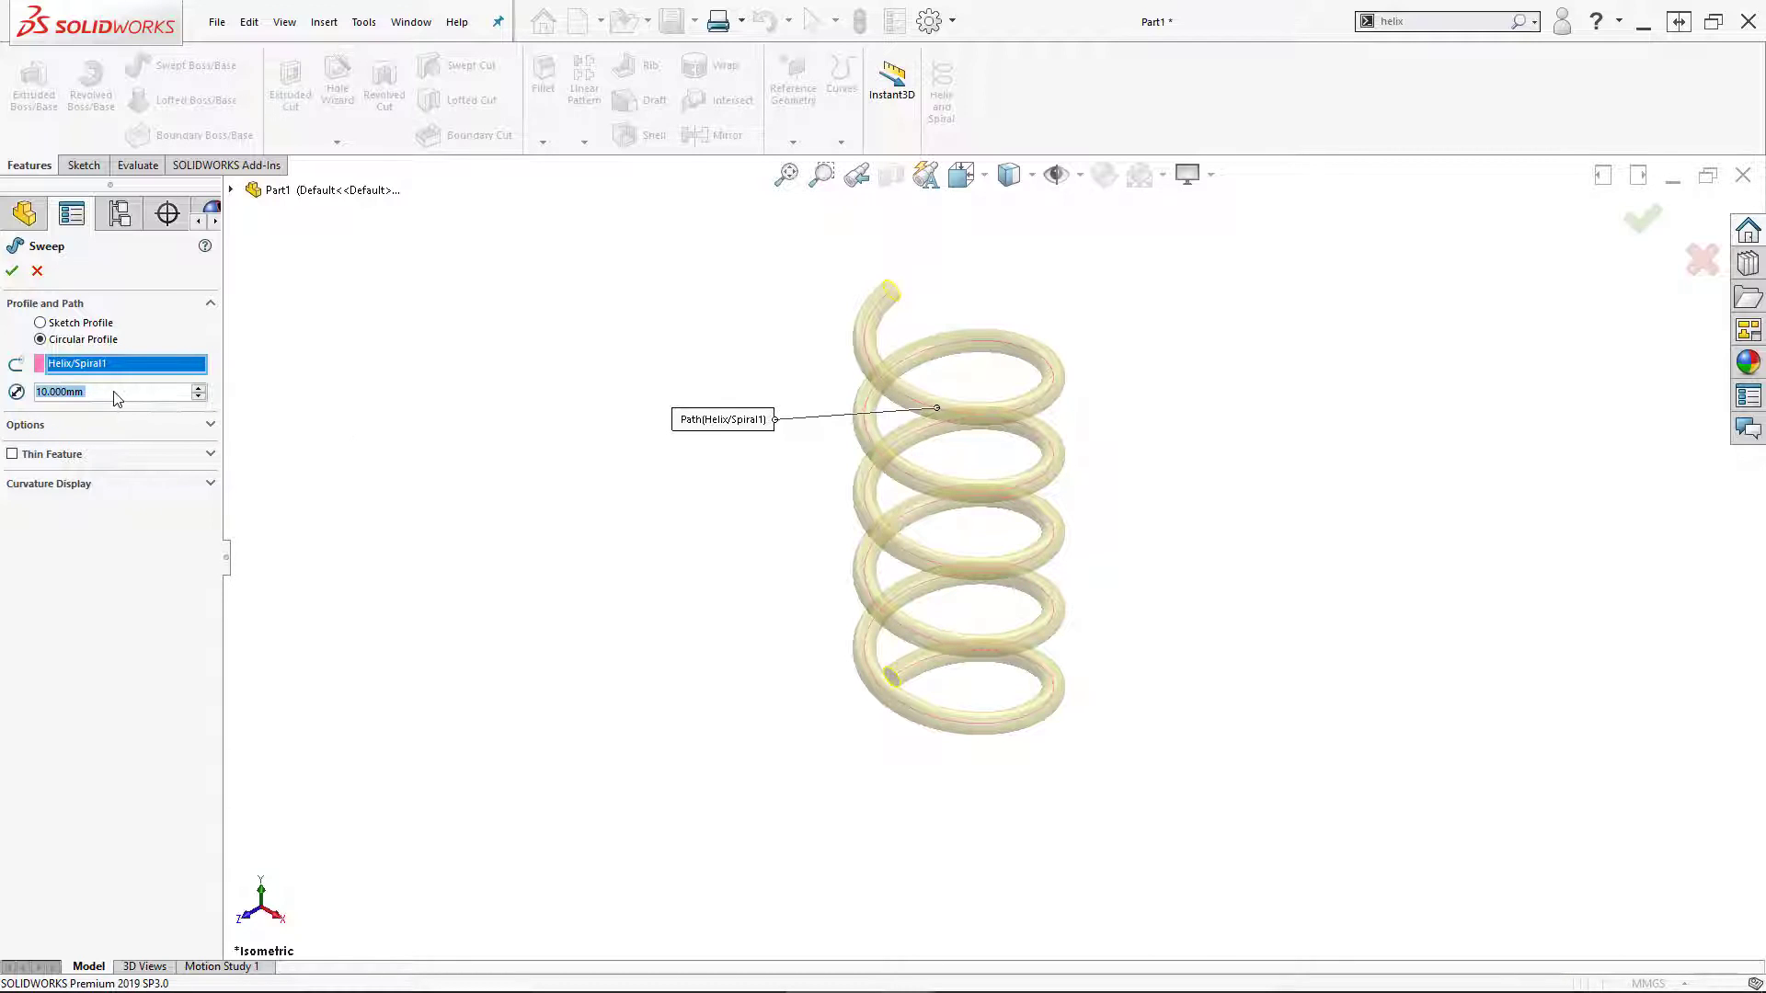
mouse_move(107, 392)
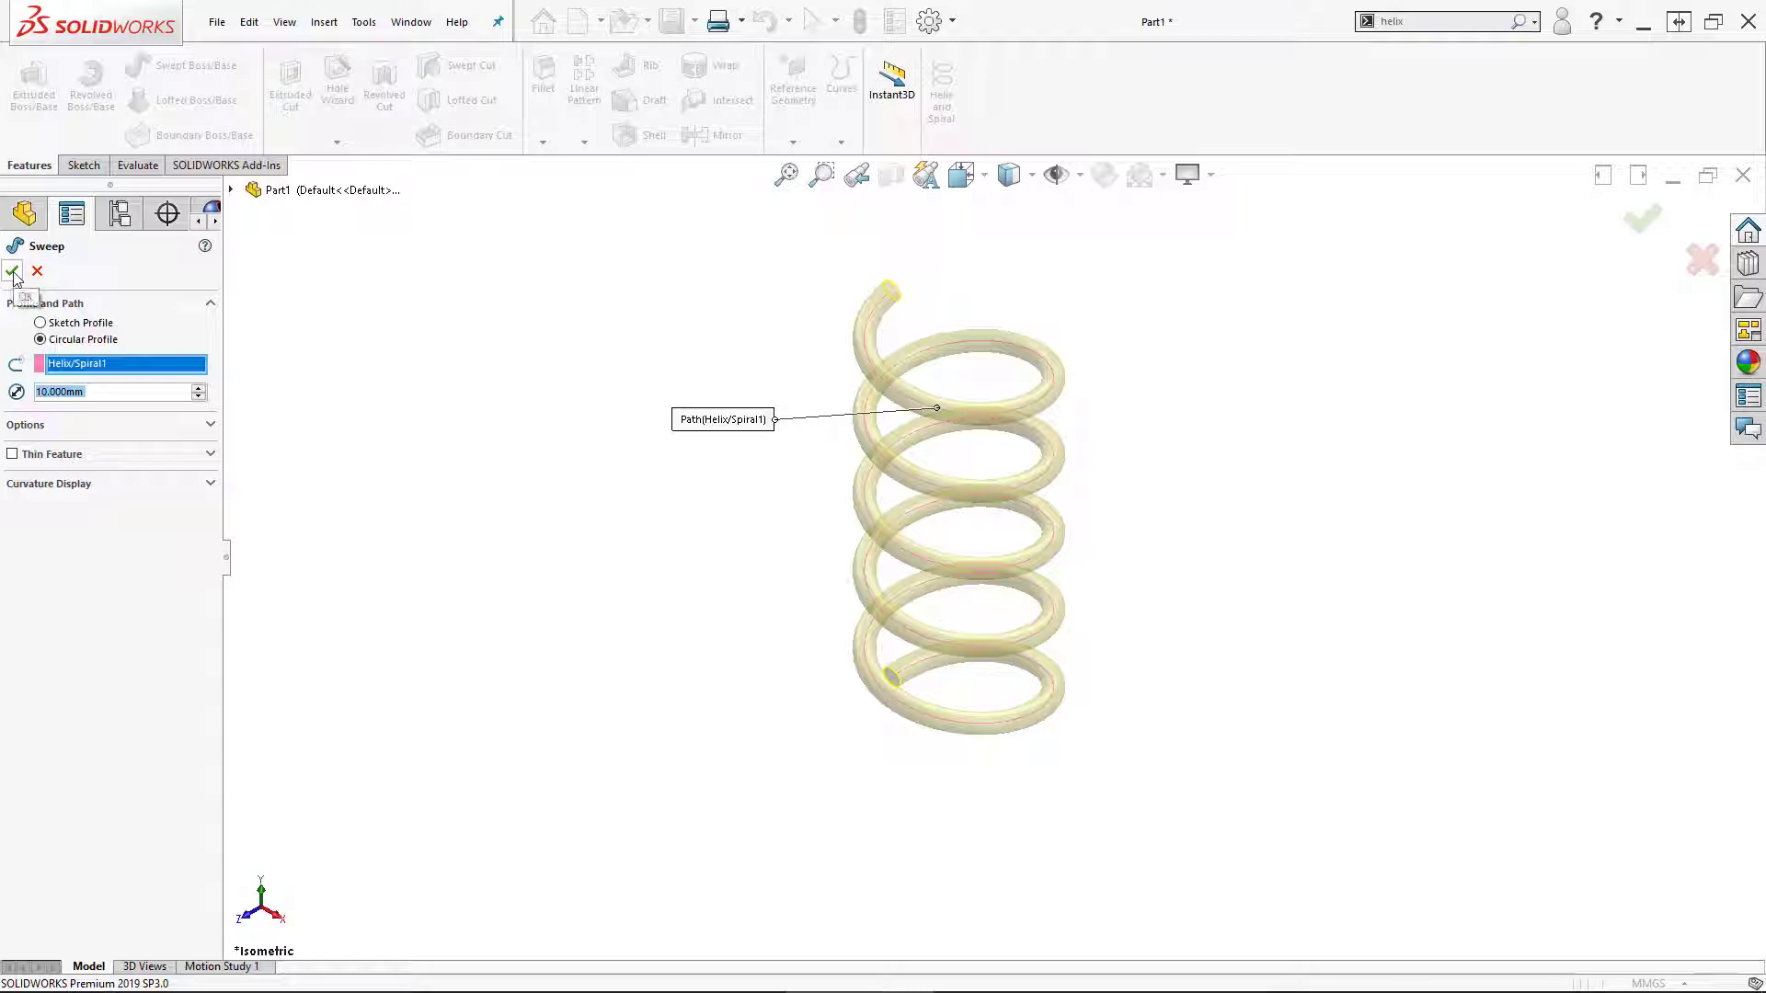
left_click(13, 270)
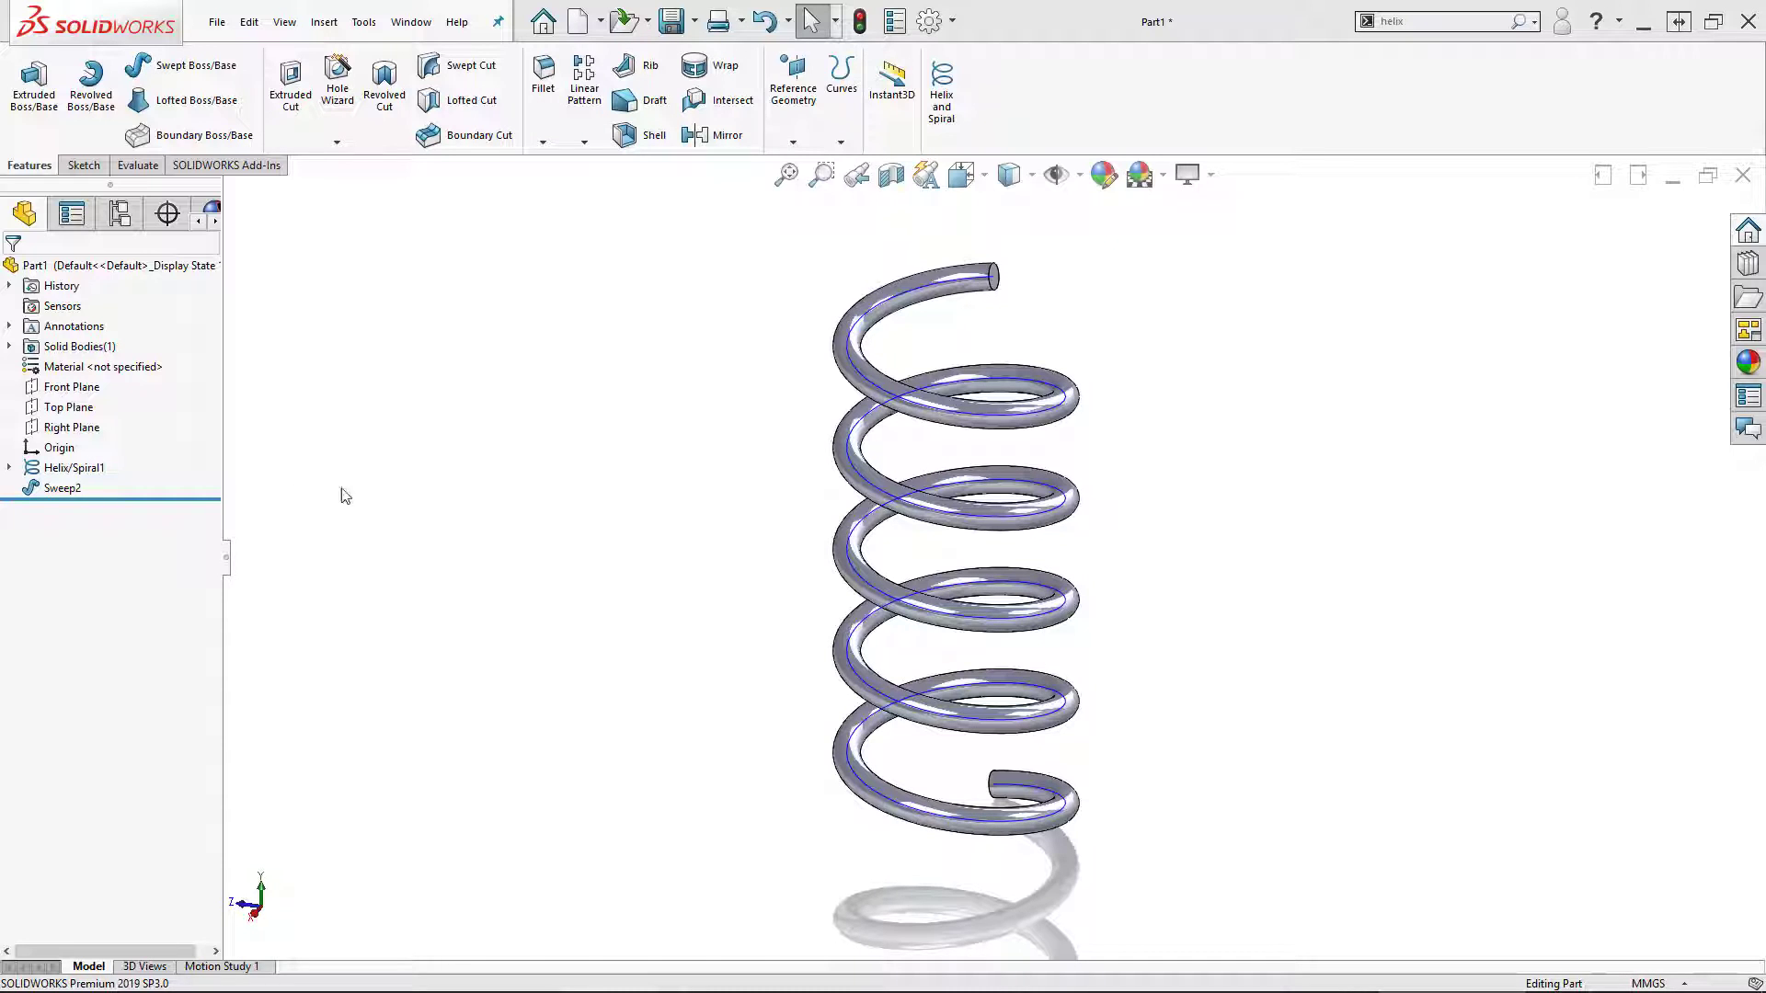
Edit Helix/Spiral1, set Defined By to Spiral and confirm the flat coil.
right_click(74, 468)
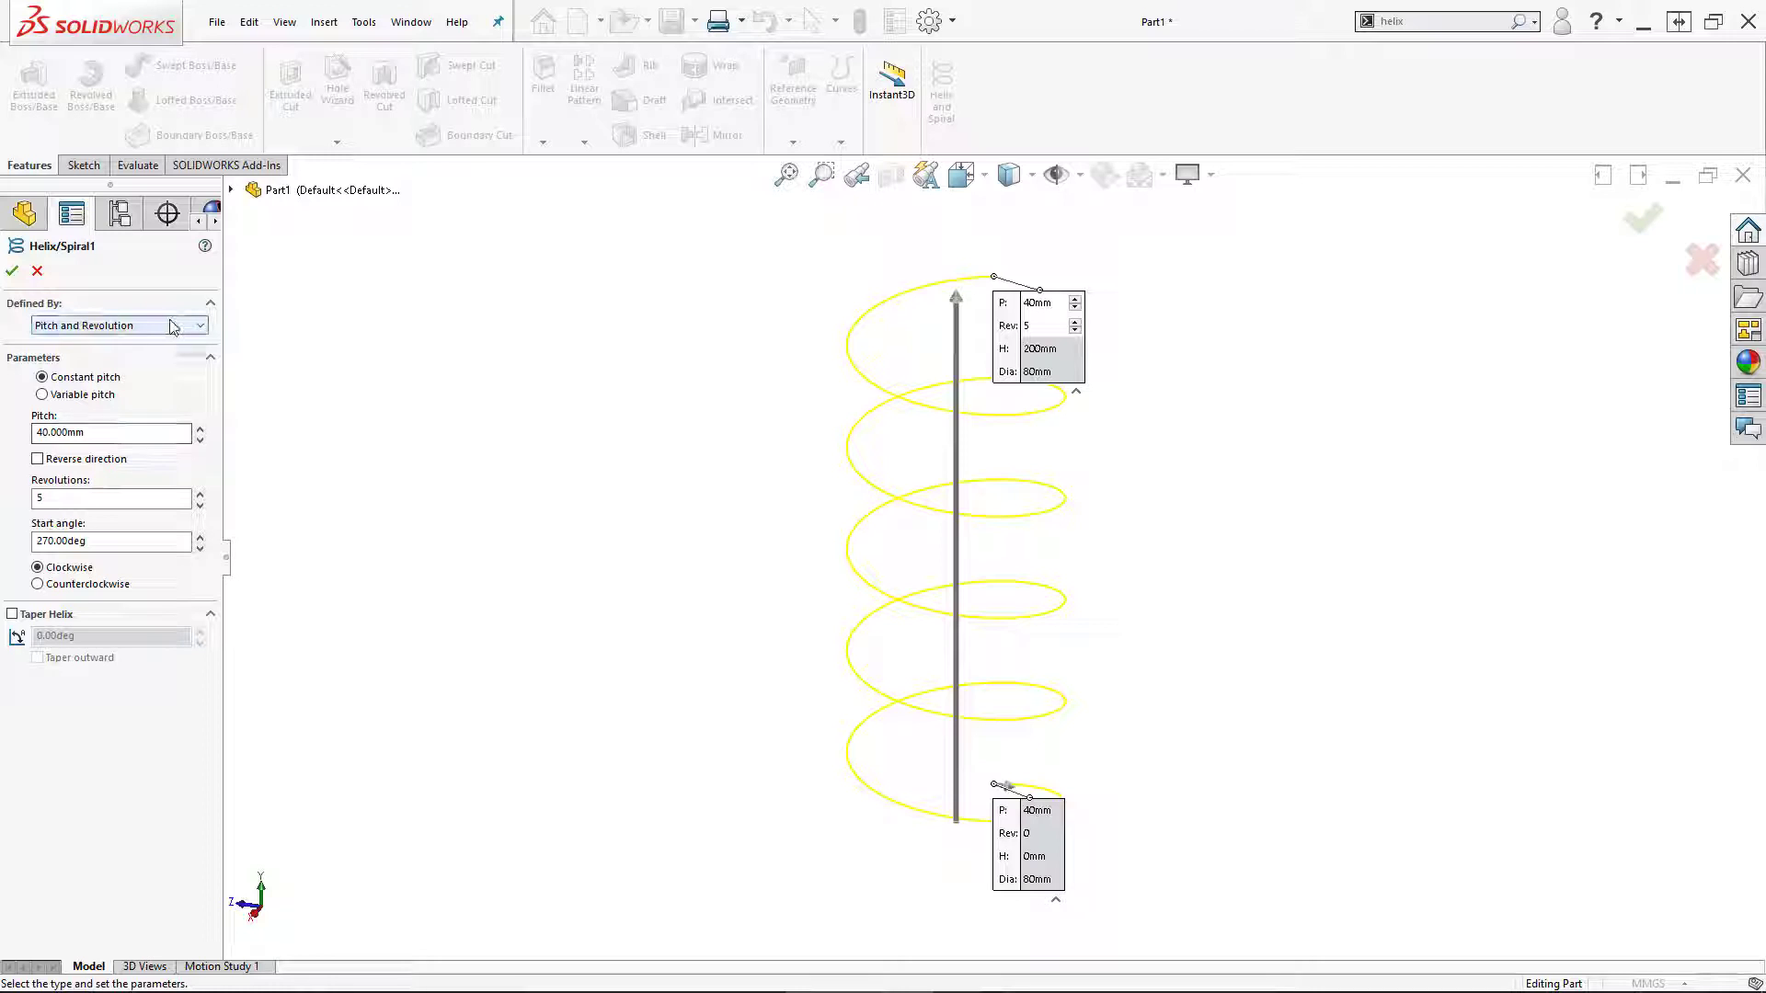
left_click(113, 326)
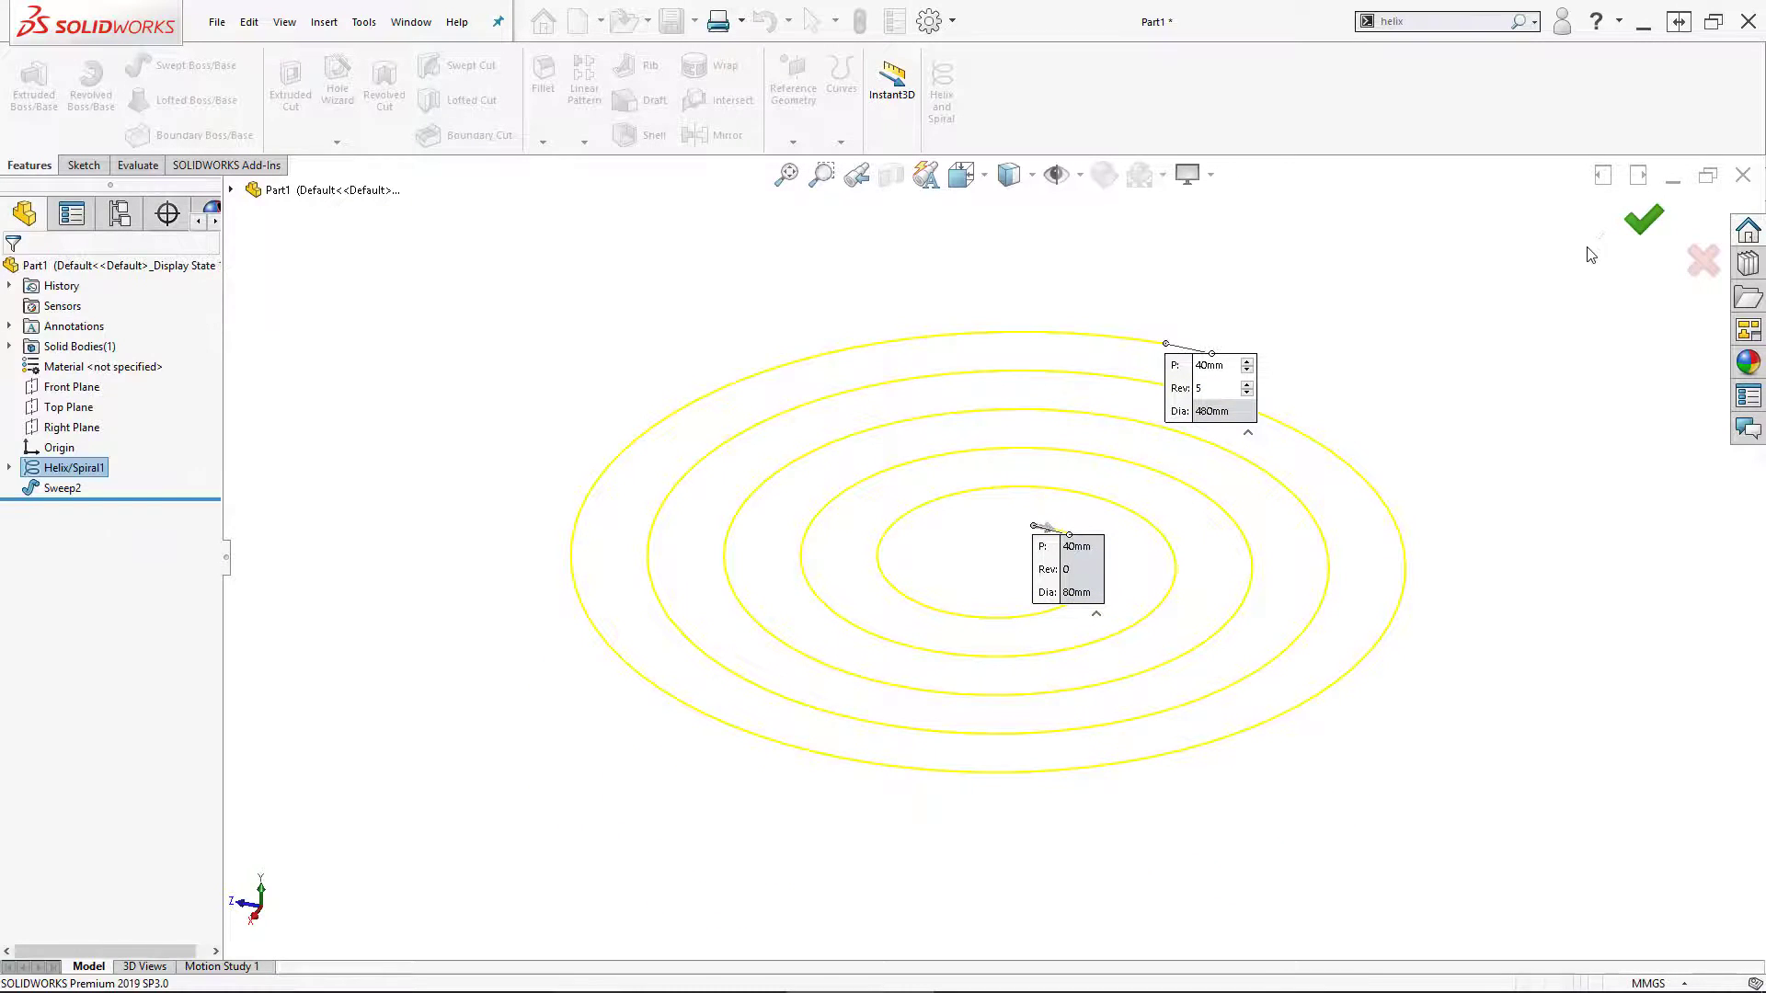
left_click(1643, 219)
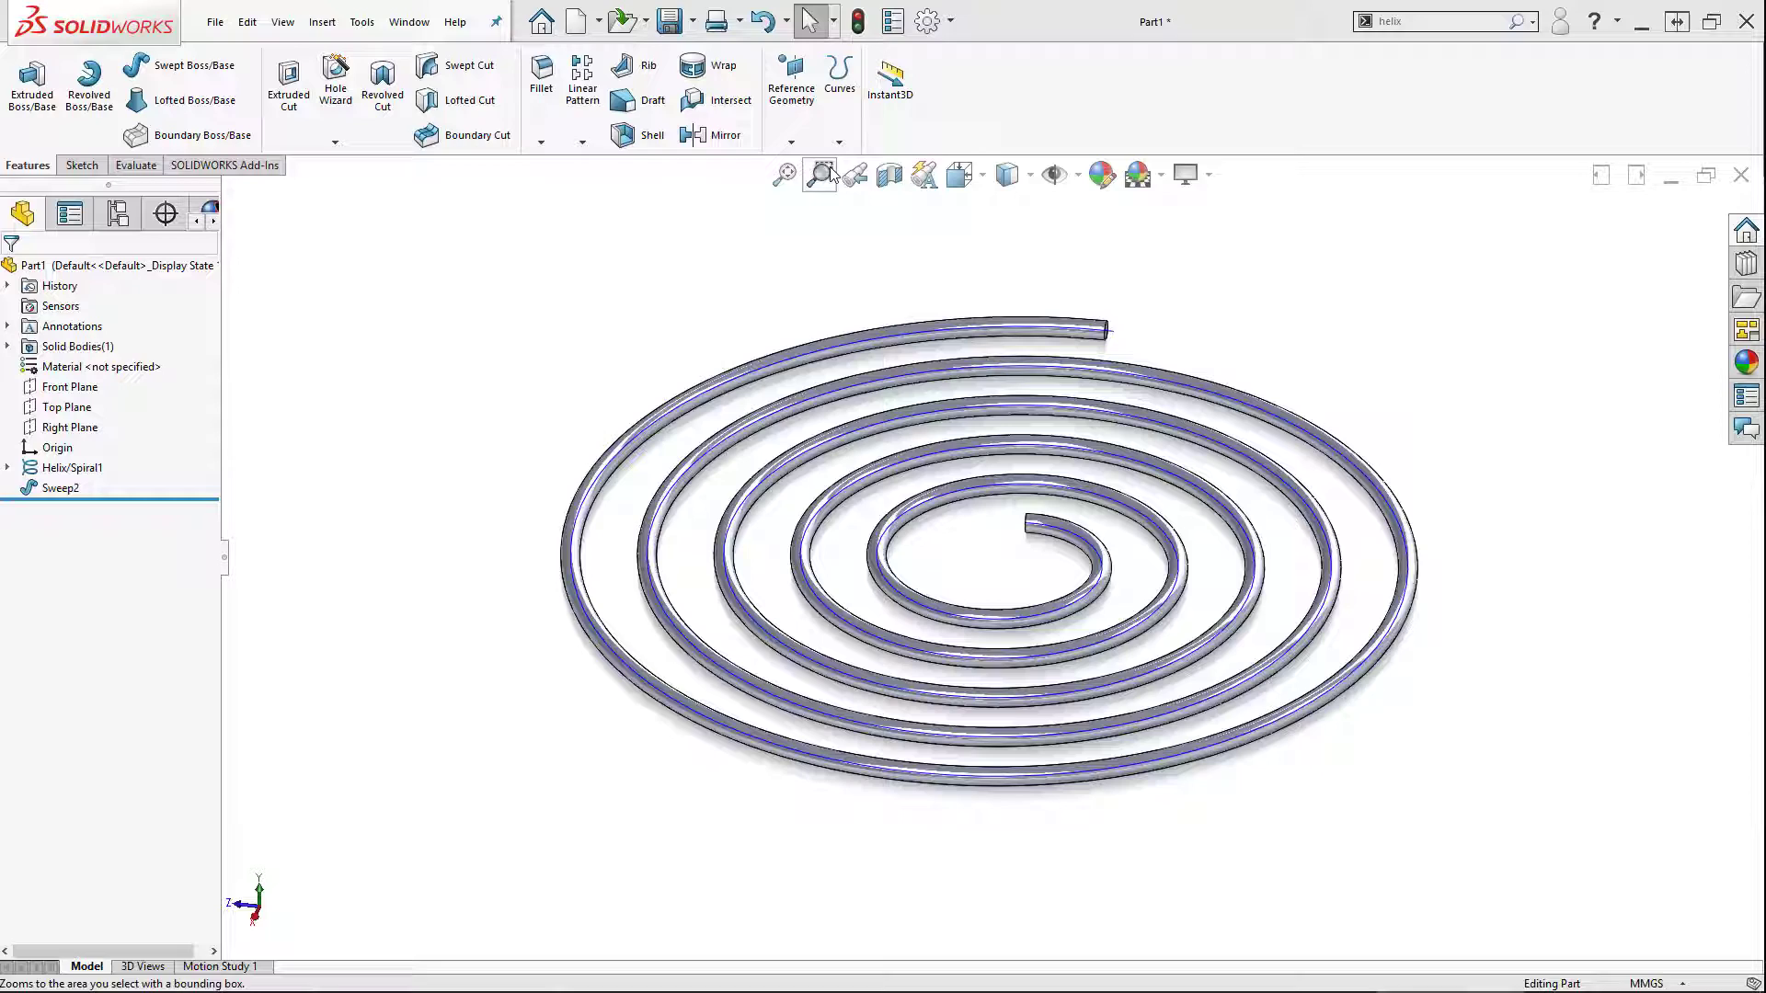
In Customize > Shortcut Bars, show the Curves toolbar buttons including Helix and Spiral.
left_click(839, 140)
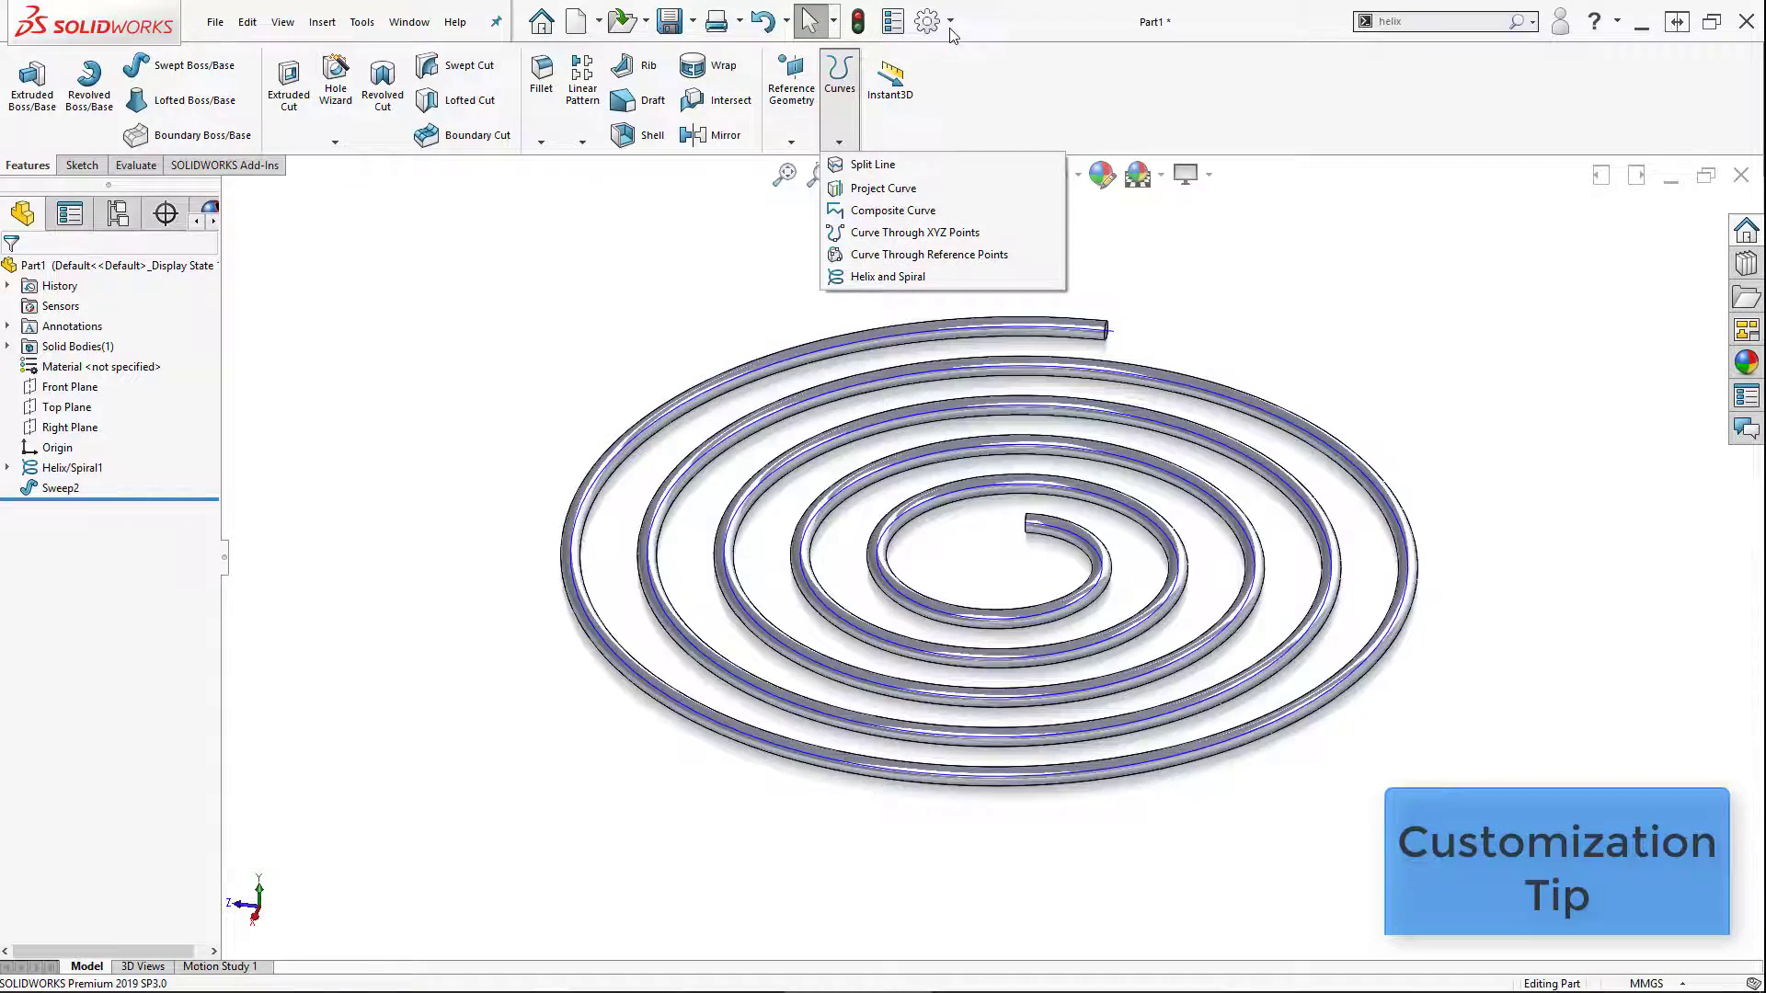
left_click(949, 20)
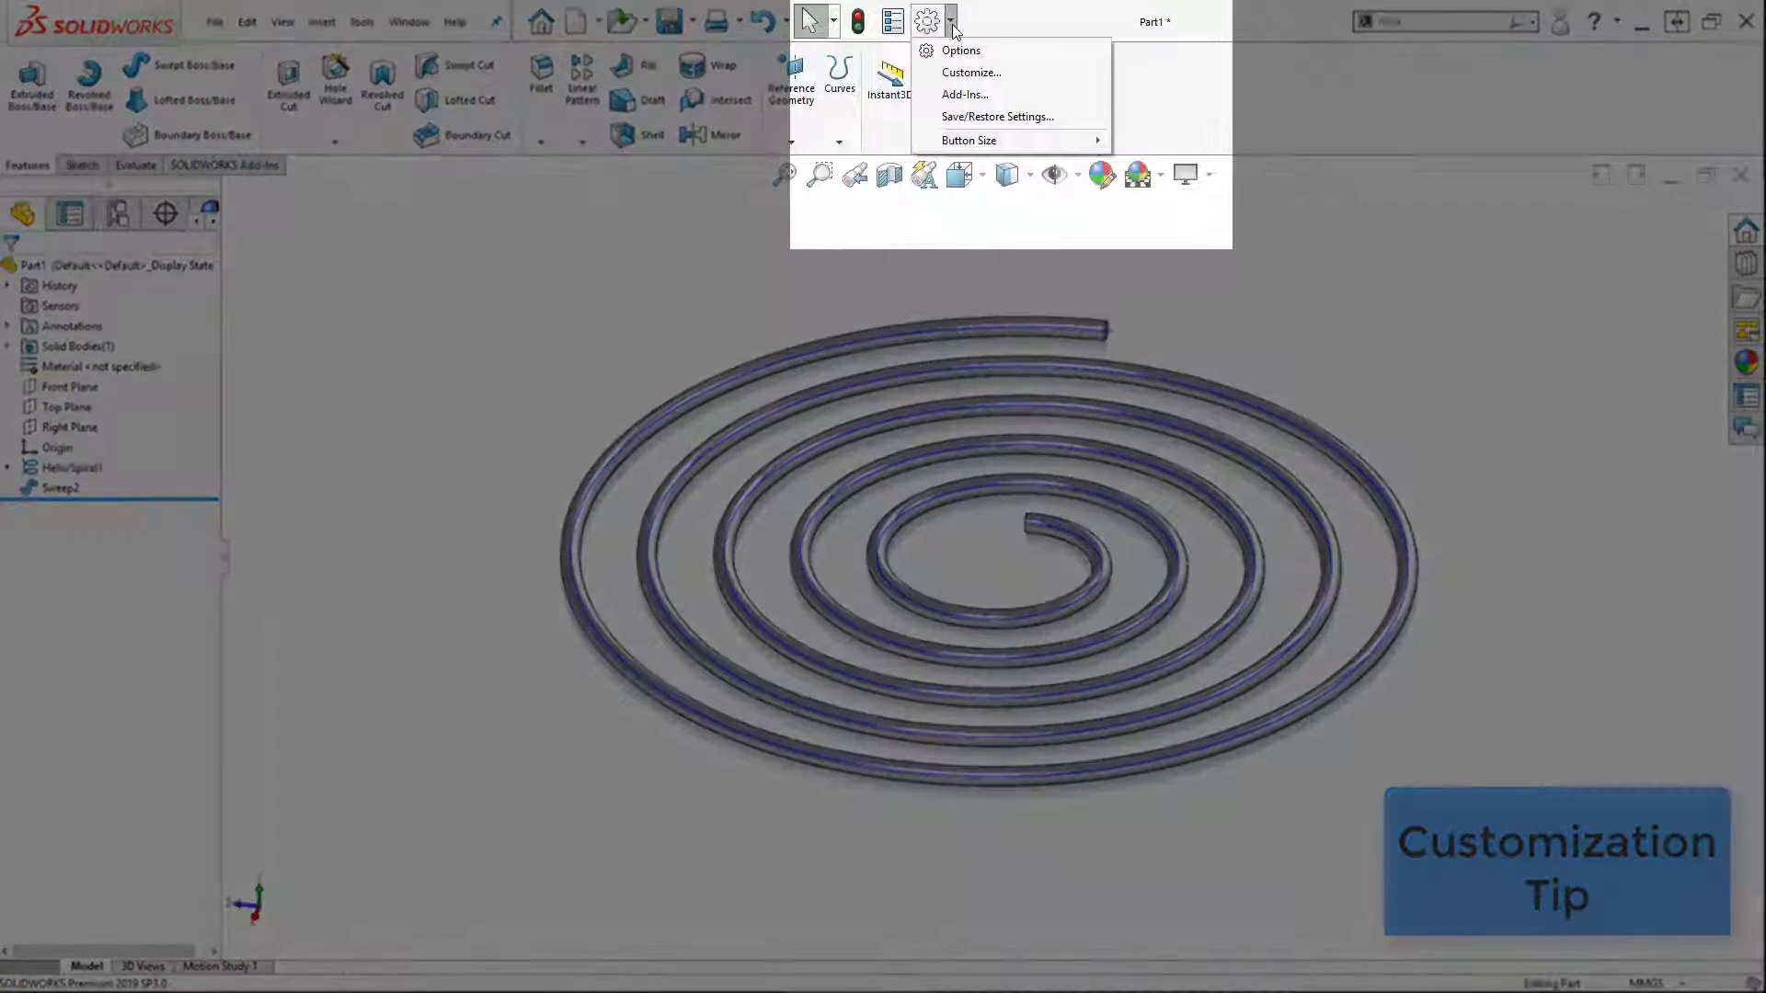
mouse_move(970, 72)
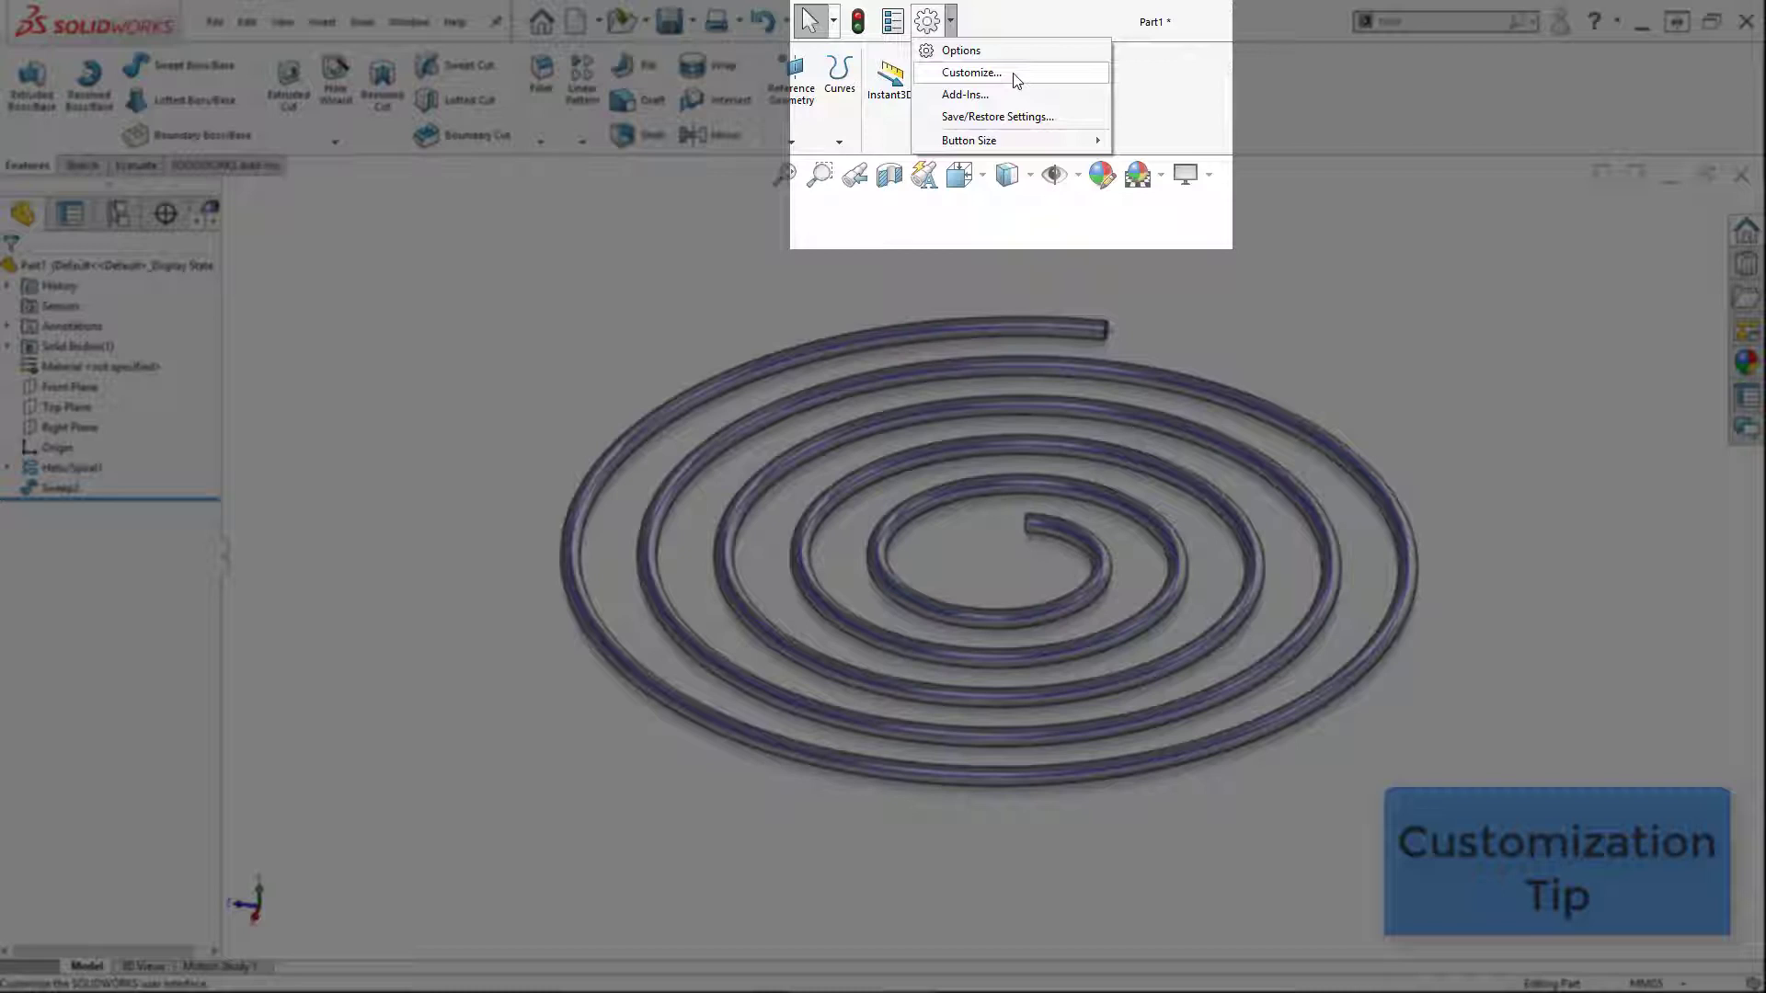
left_click(969, 71)
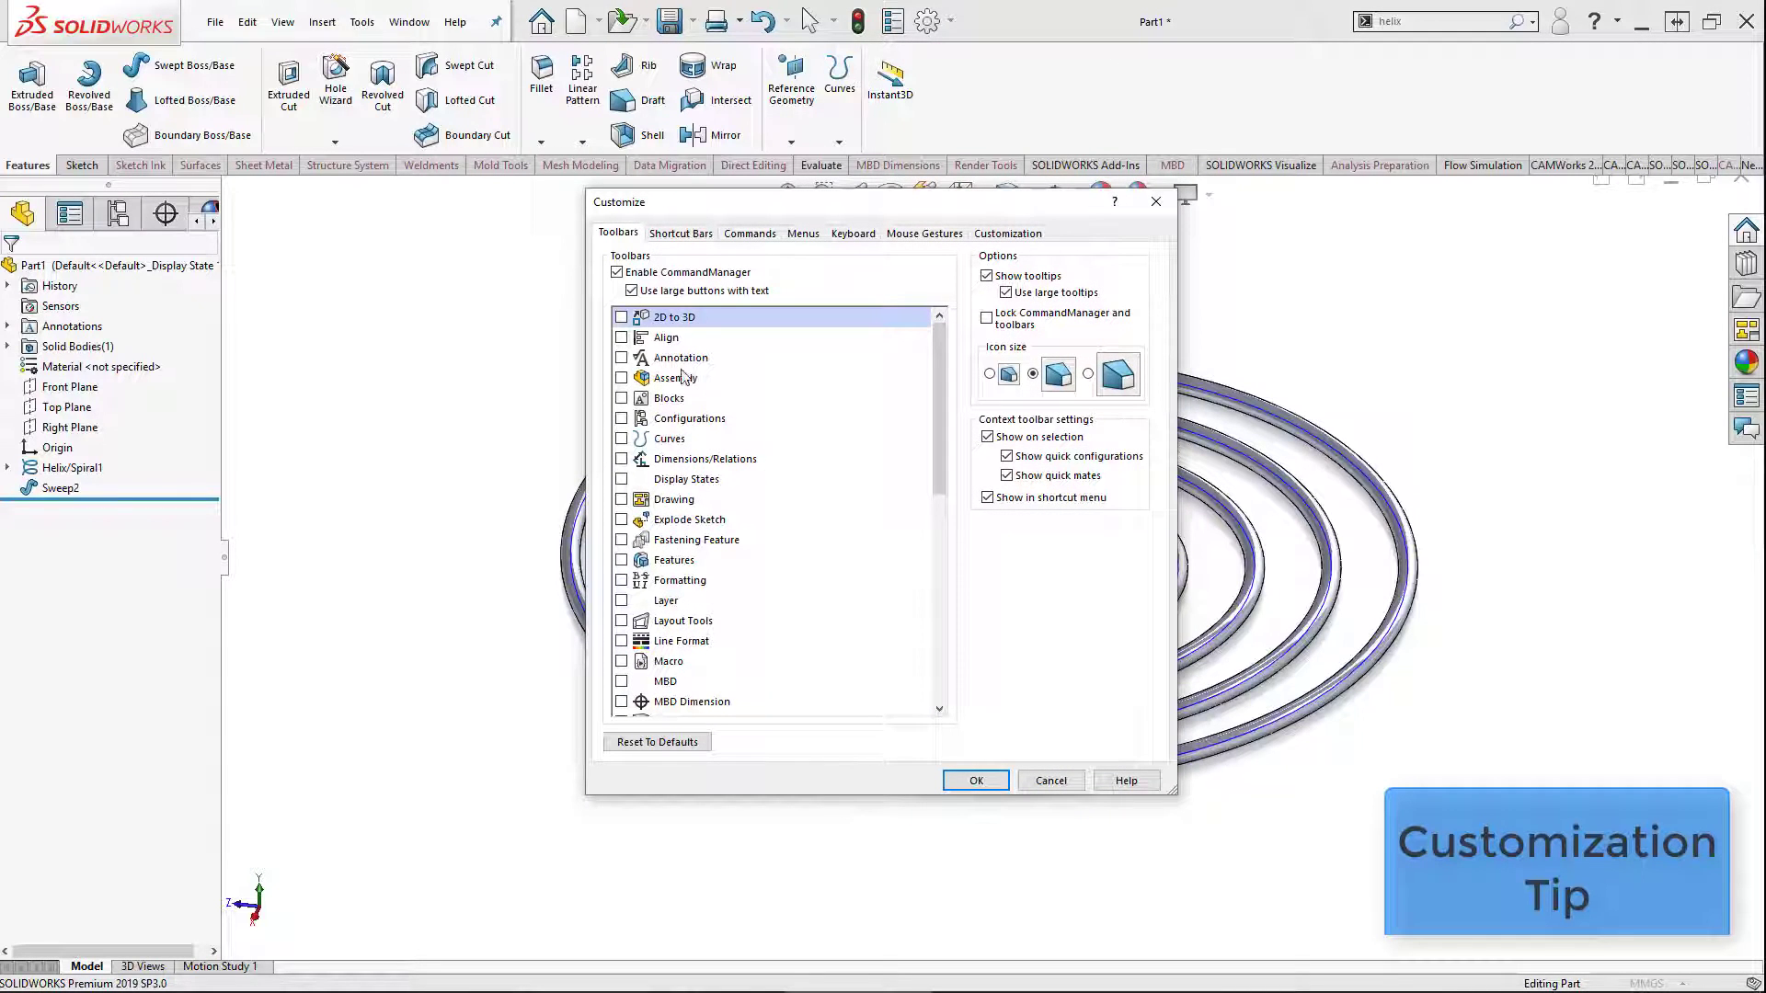
left_click(678, 233)
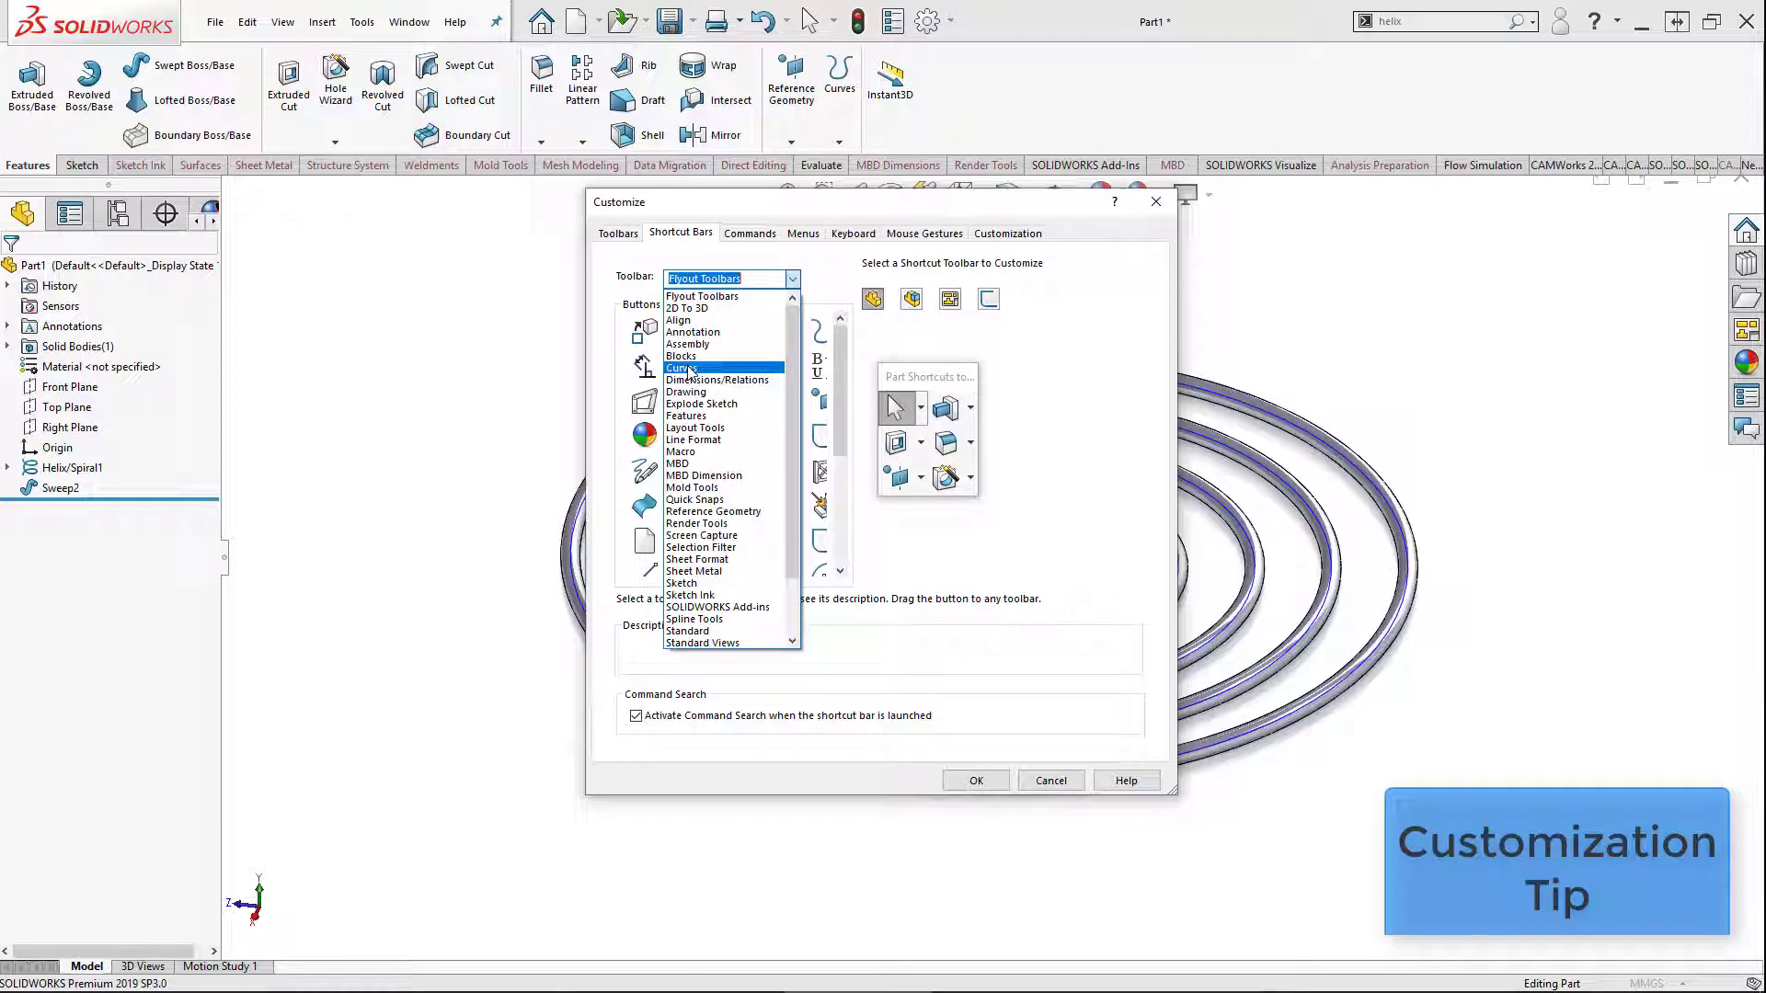
left_click(684, 368)
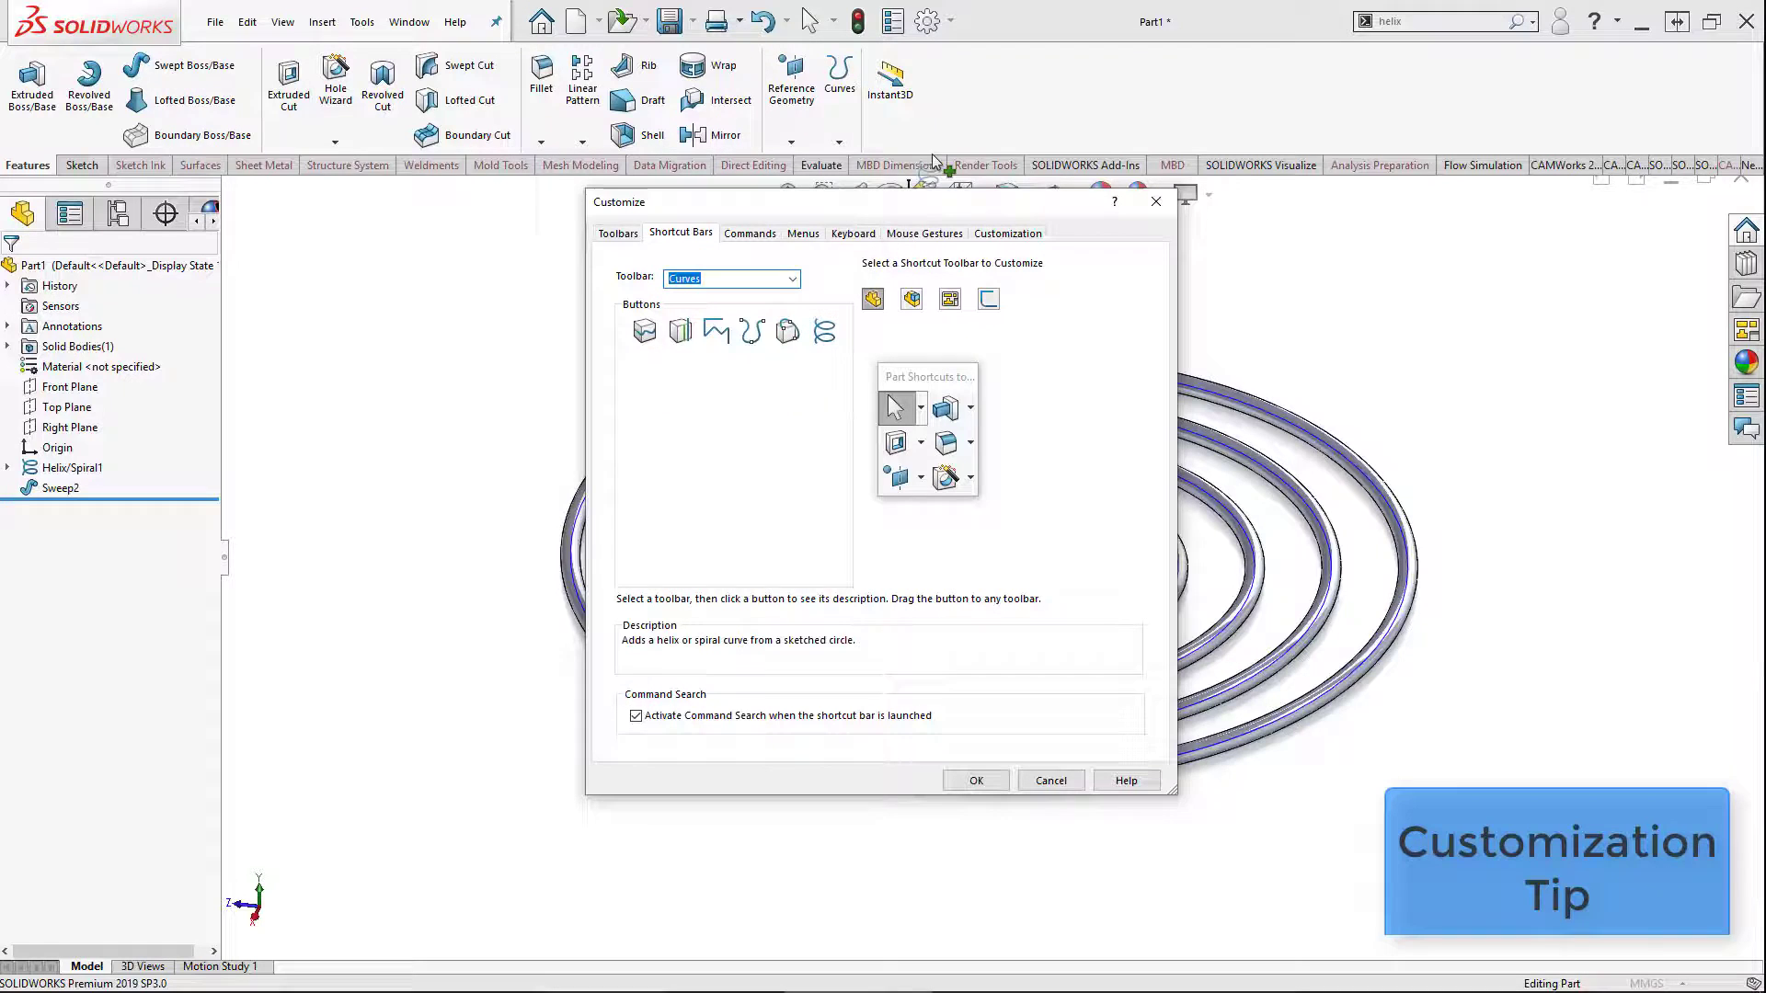
mouse_move(940, 85)
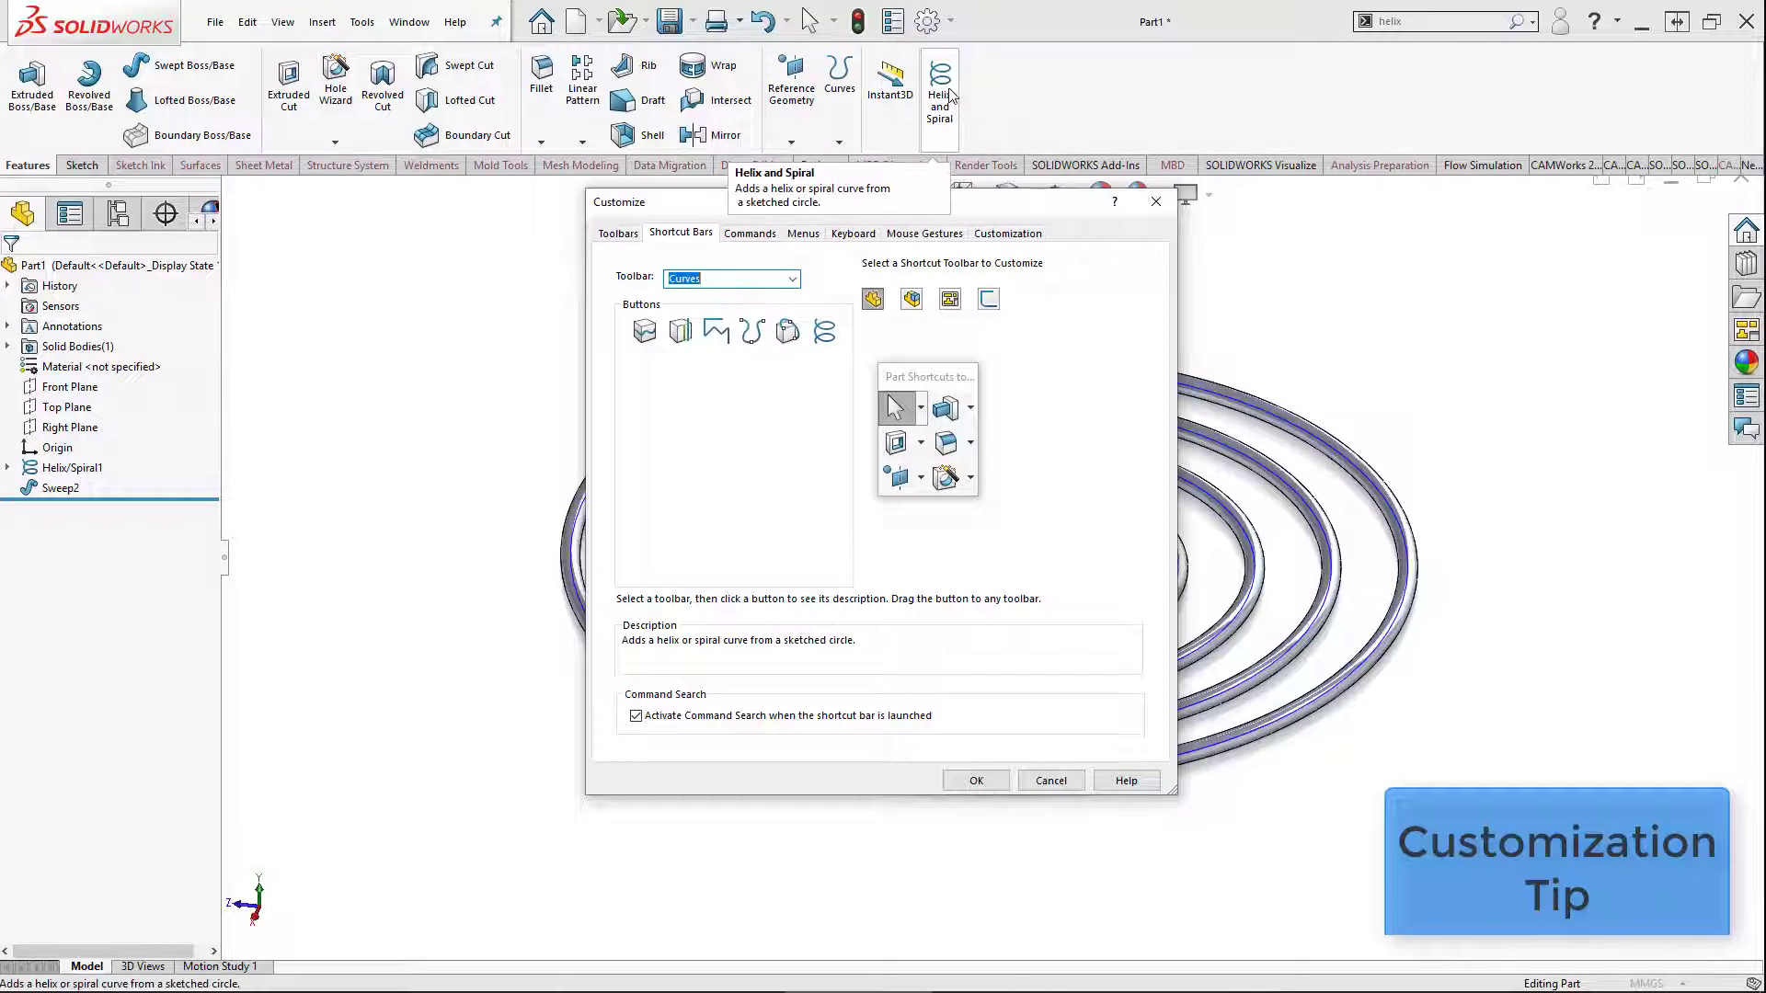